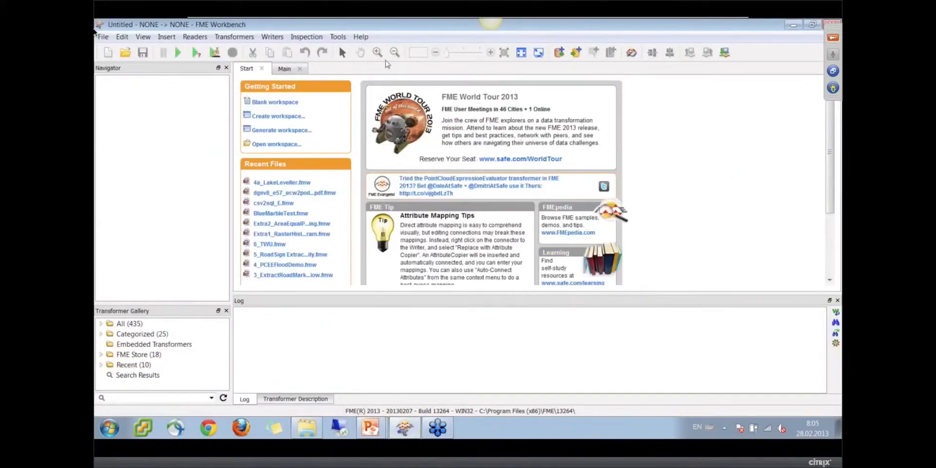
Start a blank workspace and begin a new reader in Bentley MicroStation Design (V8) format
click(284, 68)
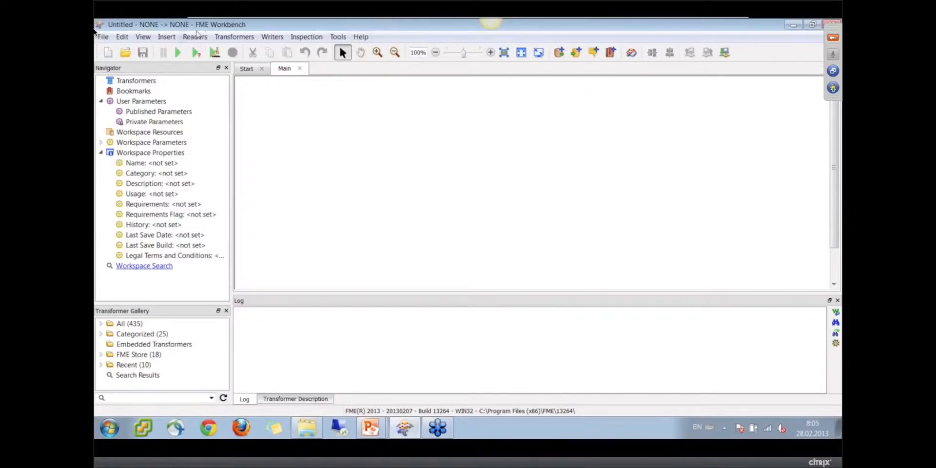
click(195, 36)
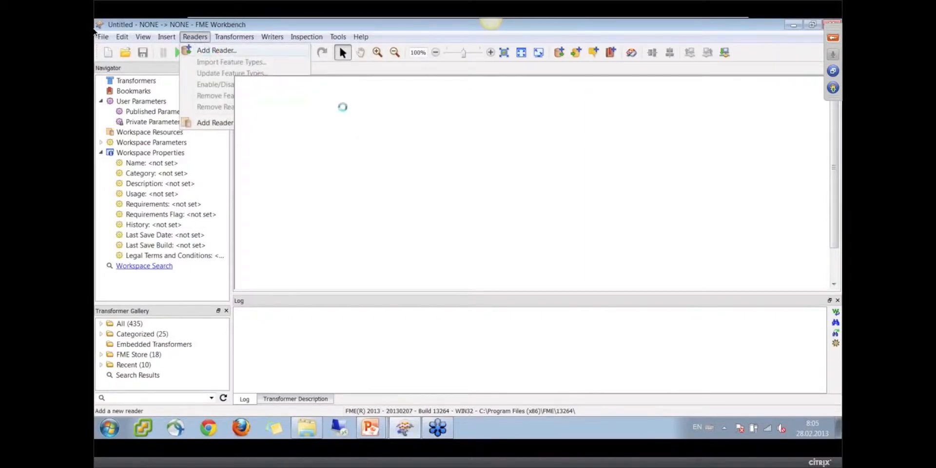
click(215, 50)
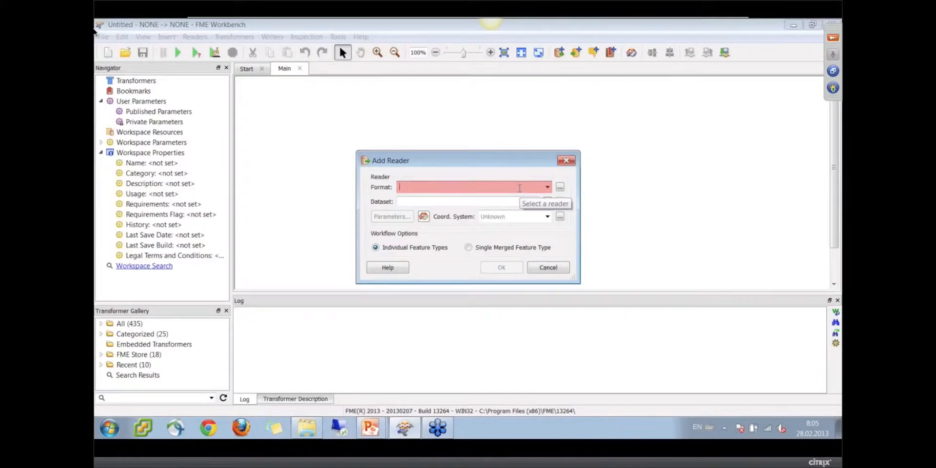
text(dgn)
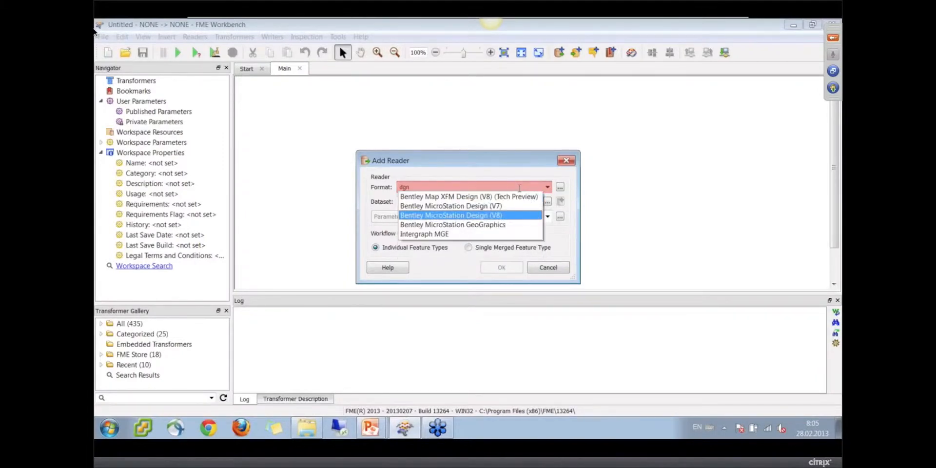
click(453, 215)
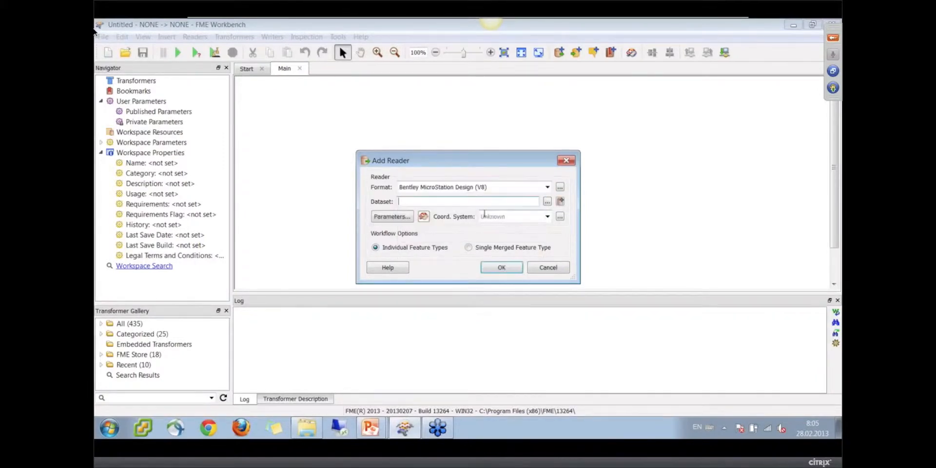
Select ProjectBoundary.dgn as the dataset, review its parameters and add the reader
click(547, 201)
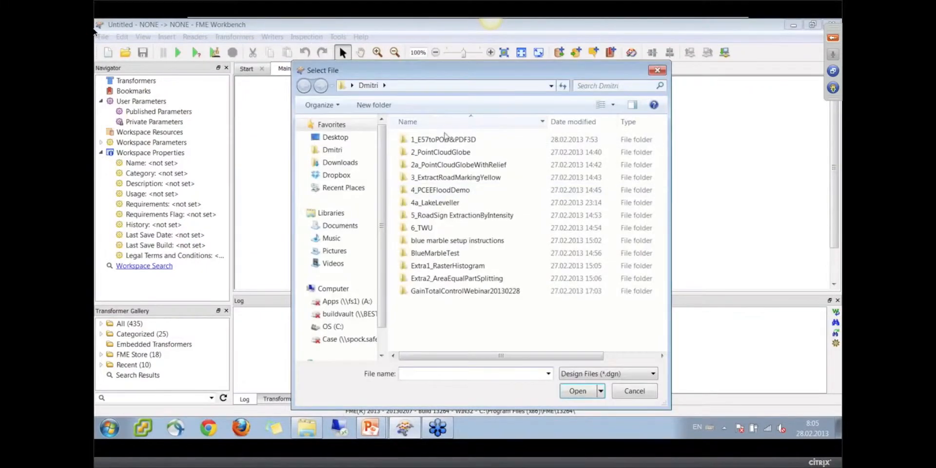
double_click(444, 139)
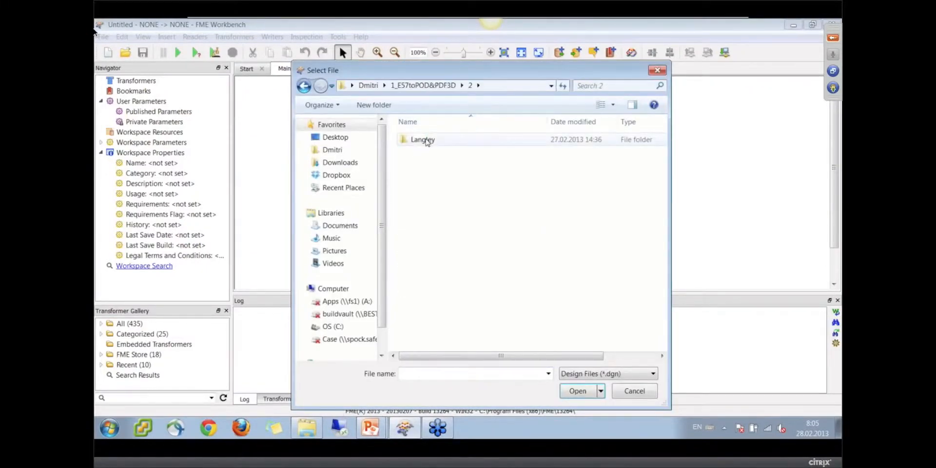
click(576, 390)
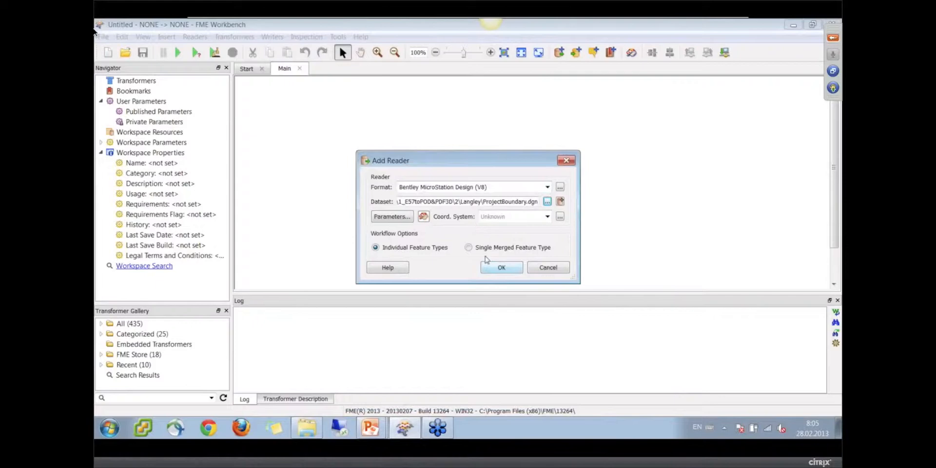
click(392, 217)
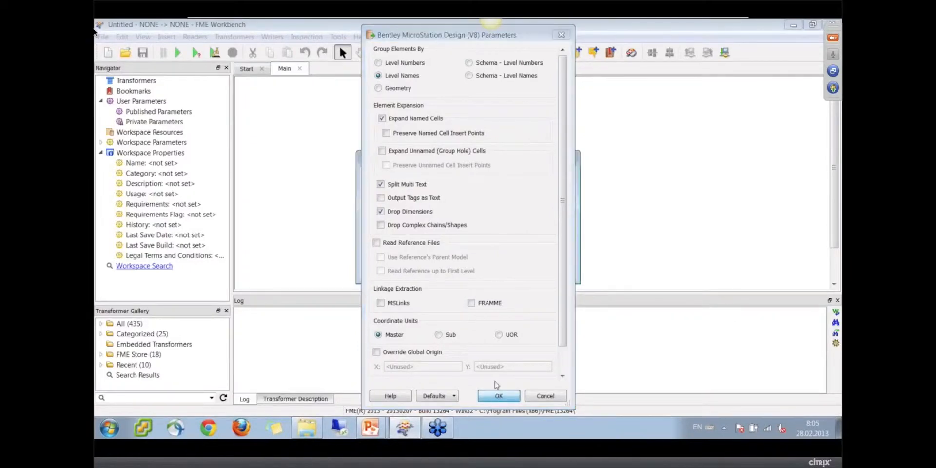
click(498, 396)
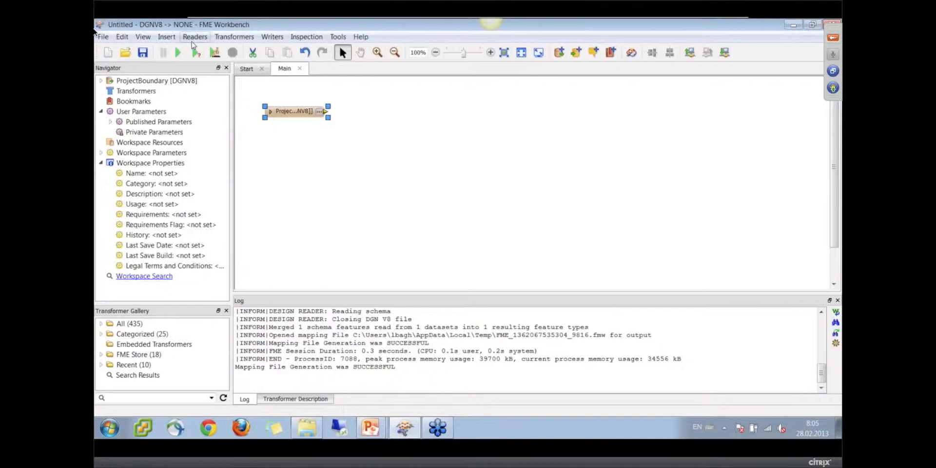
Begin a second reader, replacing the format with ASTM E57
click(195, 36)
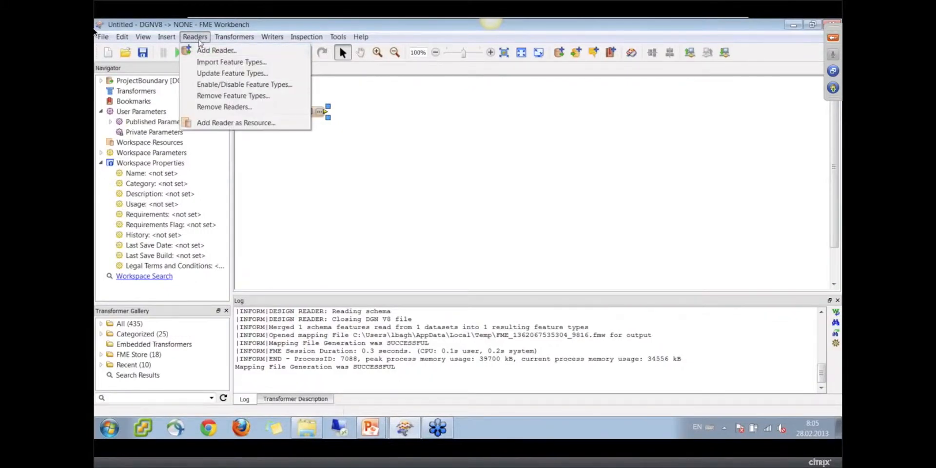
mouse_move(217, 49)
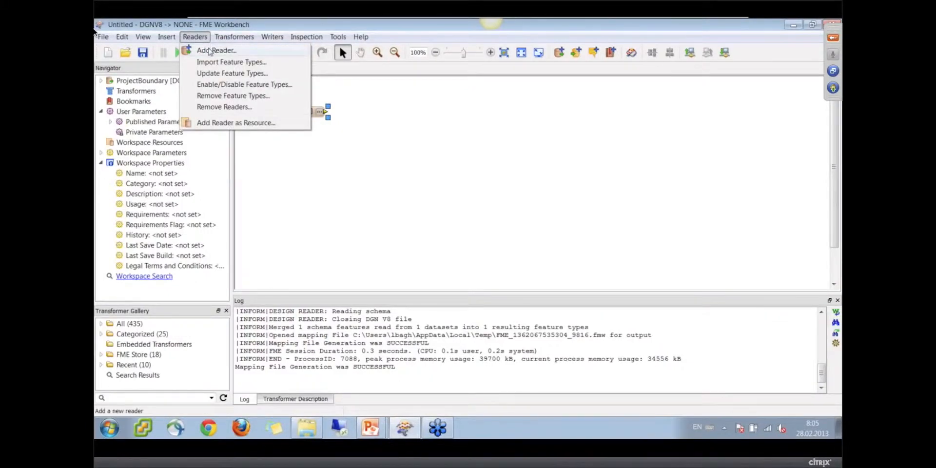
click(217, 50)
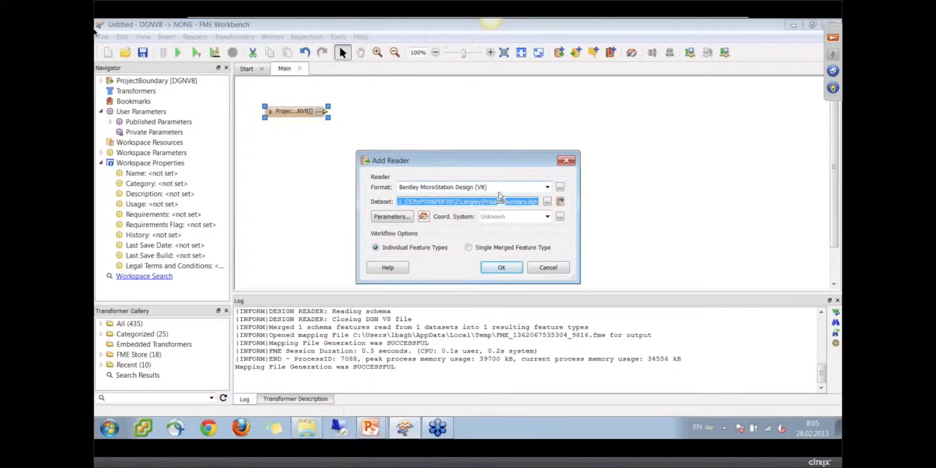
click(472, 188)
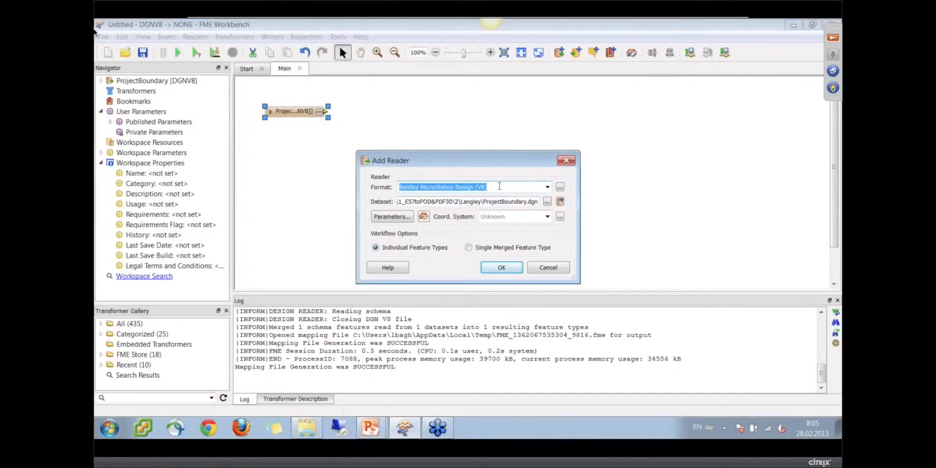
click(546, 187)
text(e57)
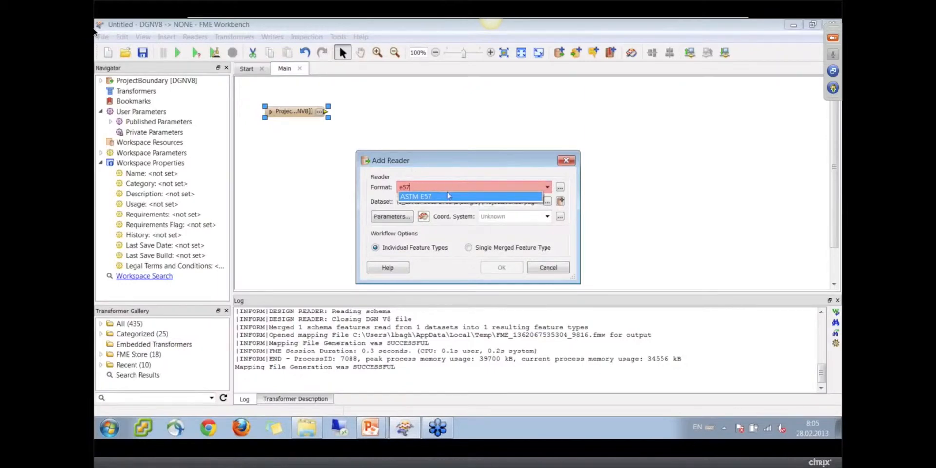
click(560, 200)
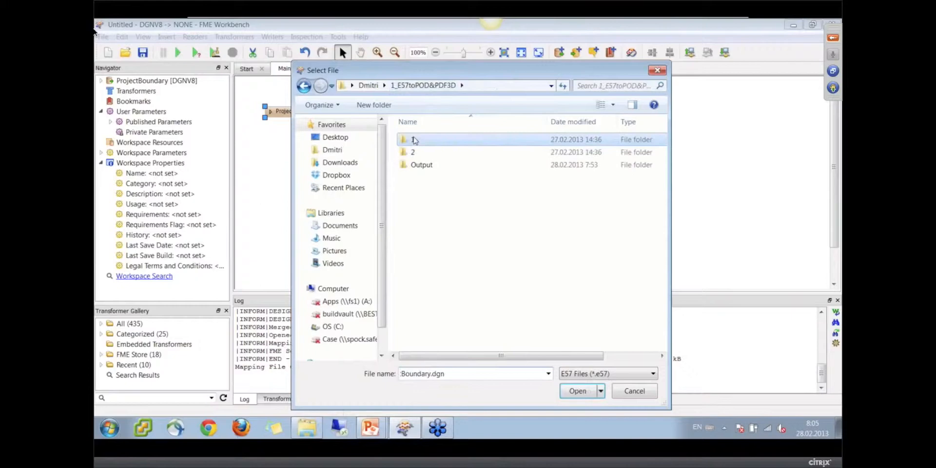
Use both scans 528000_5442583.e57 and 529000_5442583.e57 as the dataset and add the point cloud reader
double_click(418, 140)
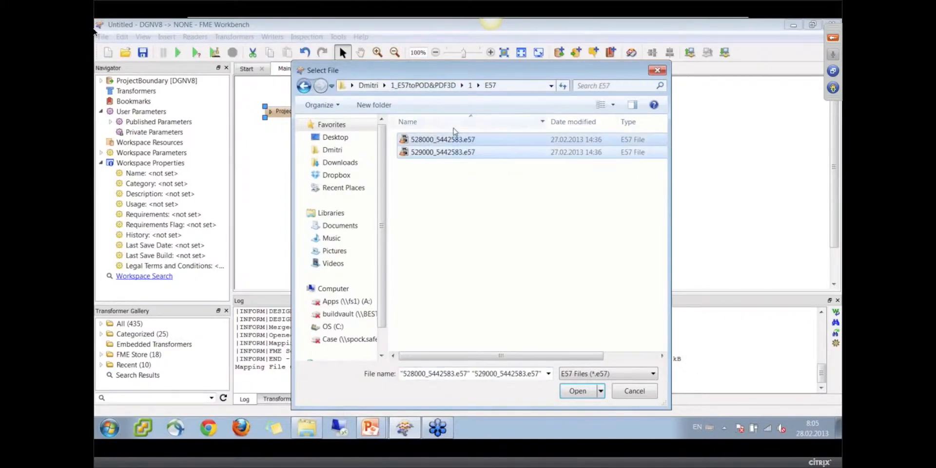
click(576, 390)
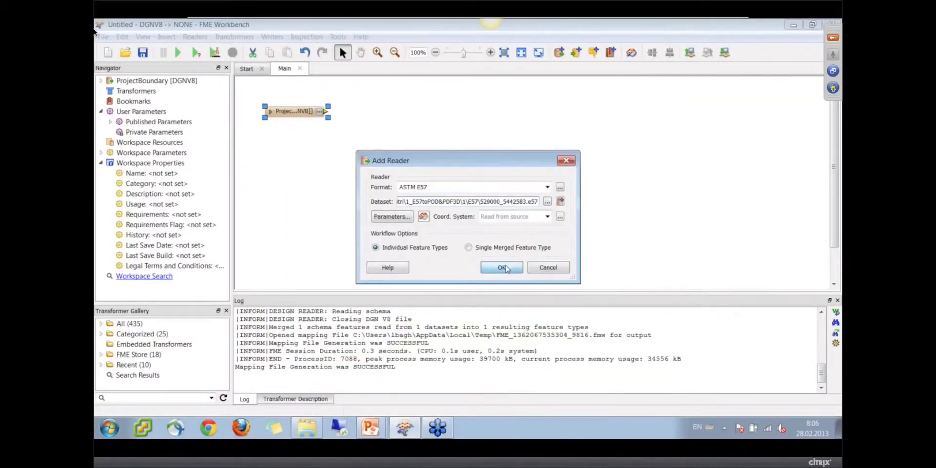
click(501, 267)
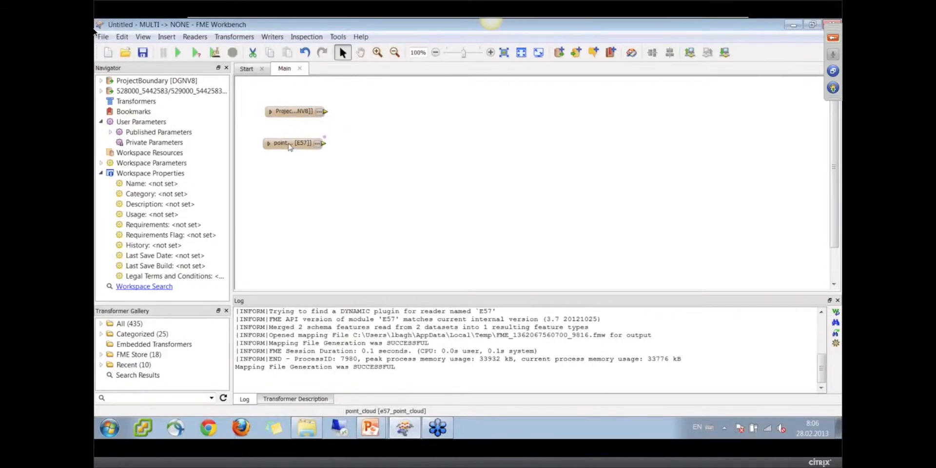
click(292, 148)
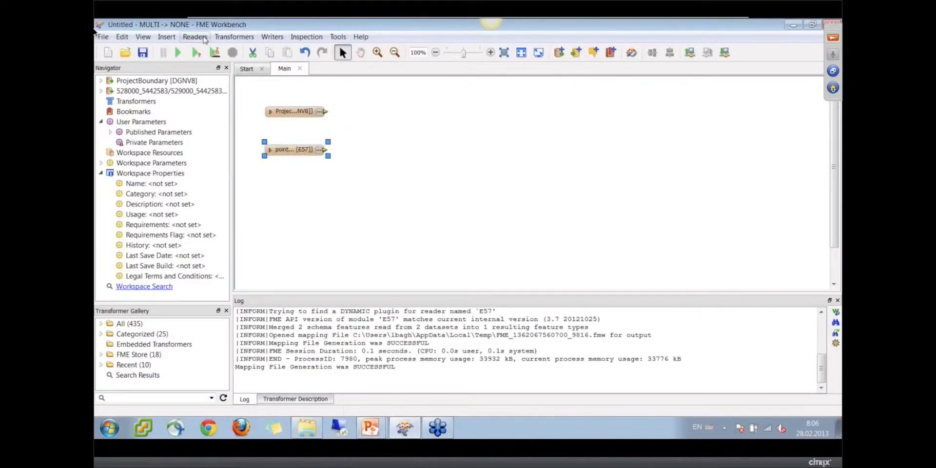
Add an ER Mapper ECW reader for the TWU.ecw orthoimage
click(195, 36)
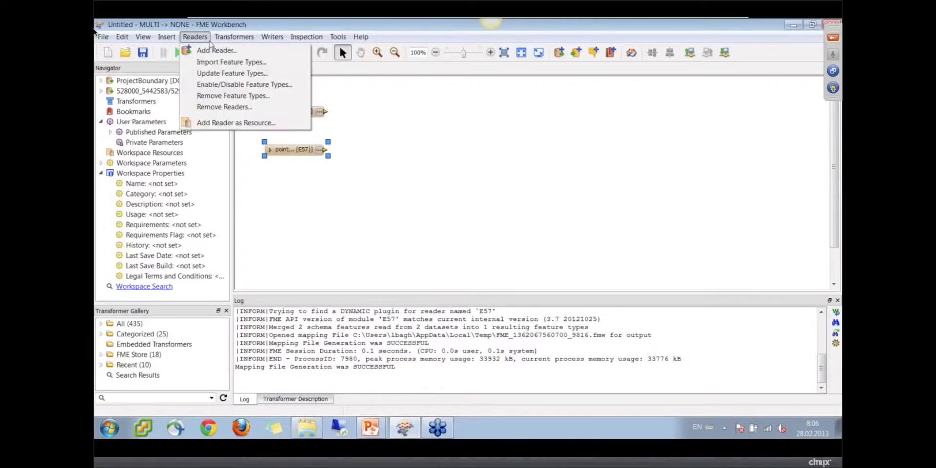
click(215, 49)
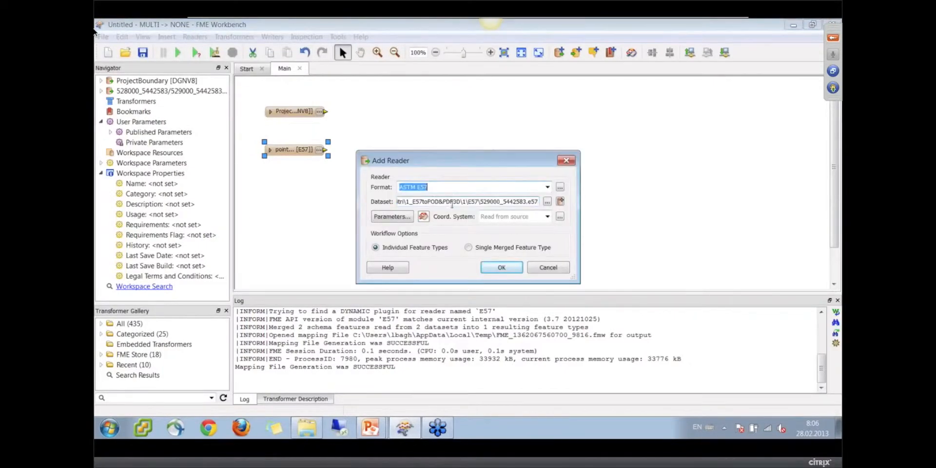
text(ecw)
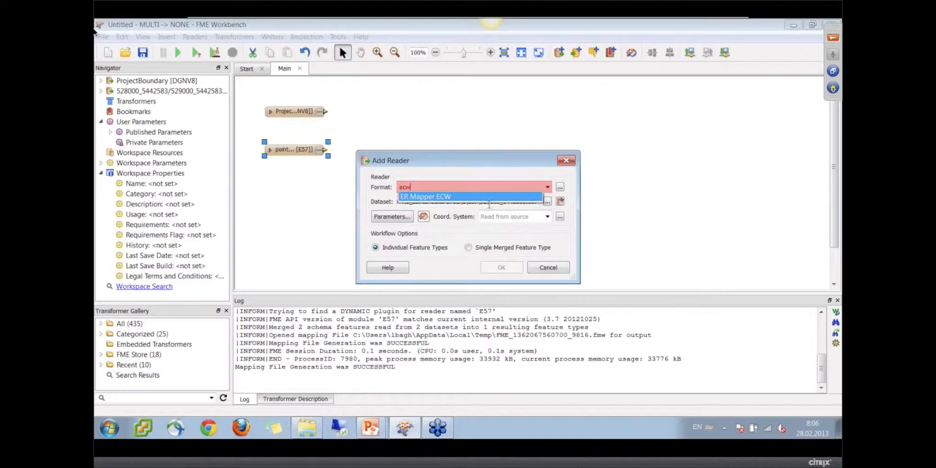
click(425, 196)
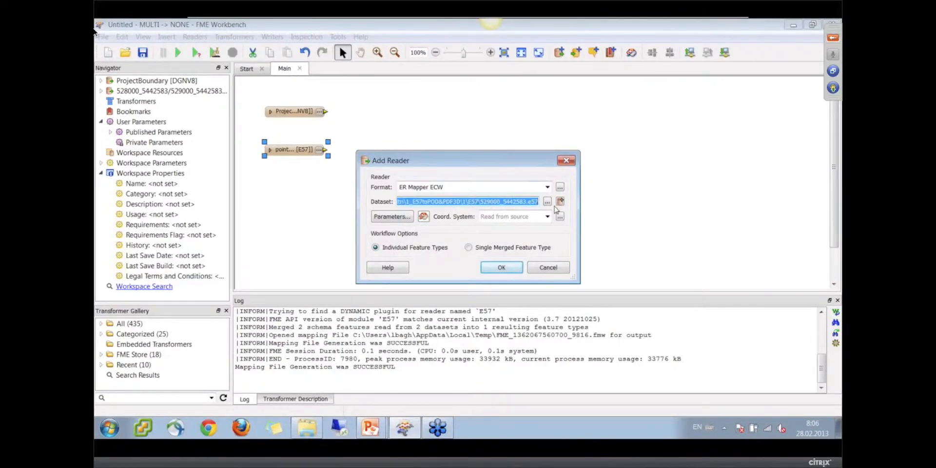
click(560, 200)
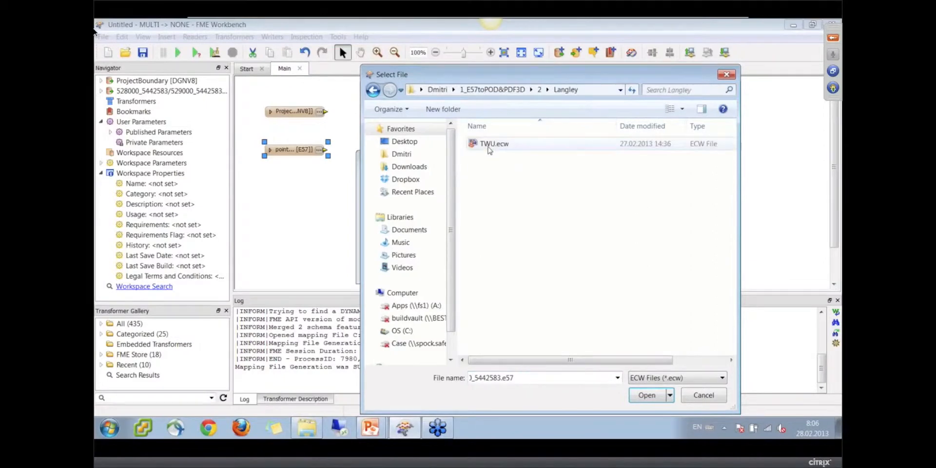
click(645, 395)
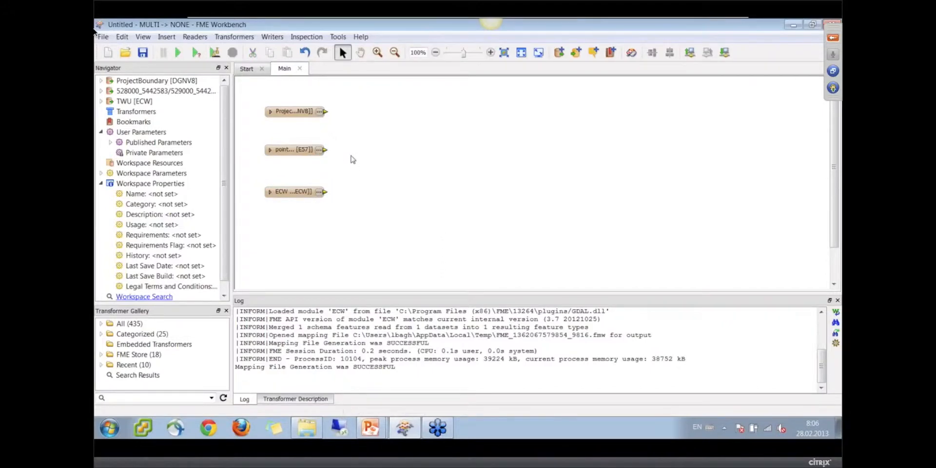
Quick-add a PointCloudCombiner connected to the E57 point cloud feature type
text(pc)
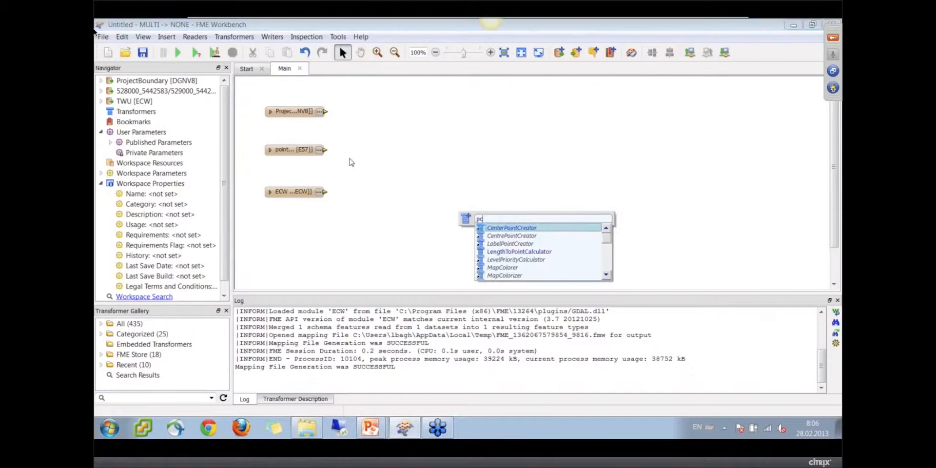
text(d)
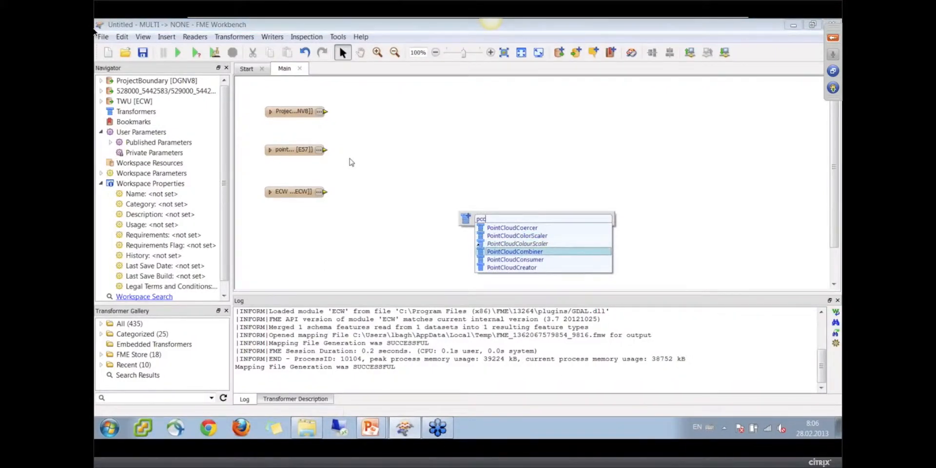
click(513, 252)
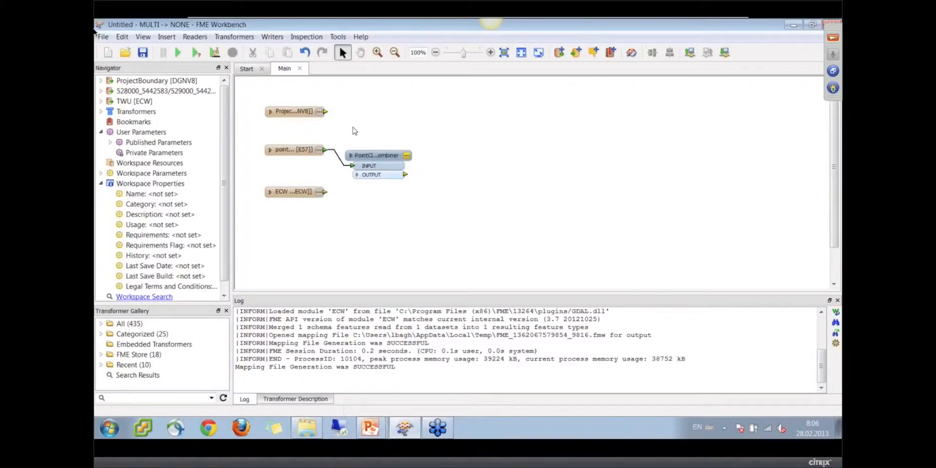
Quick-add a Bufferer beside the boundary reader with Buffer Amount 50
text(b)
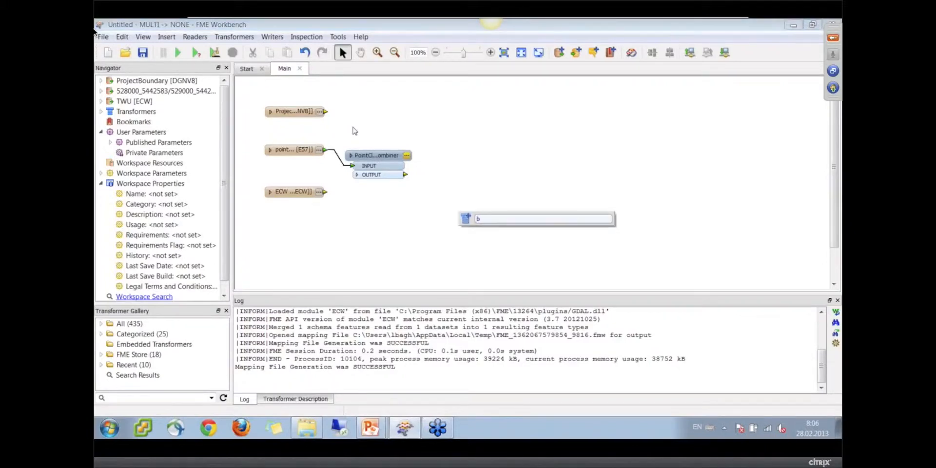
text(uf)
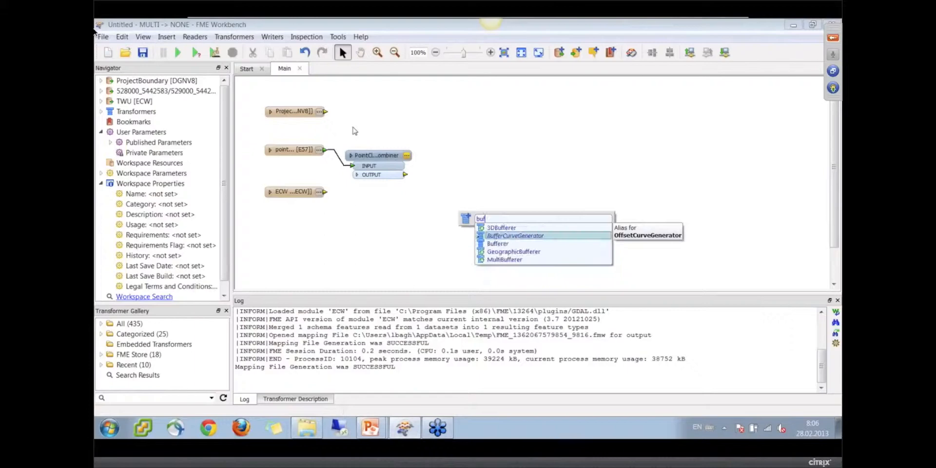
click(497, 244)
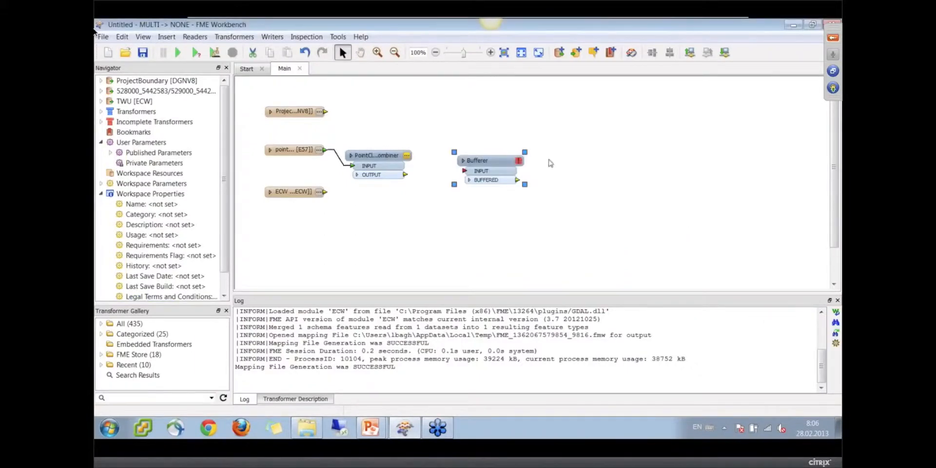
drag(489, 160, 379, 106)
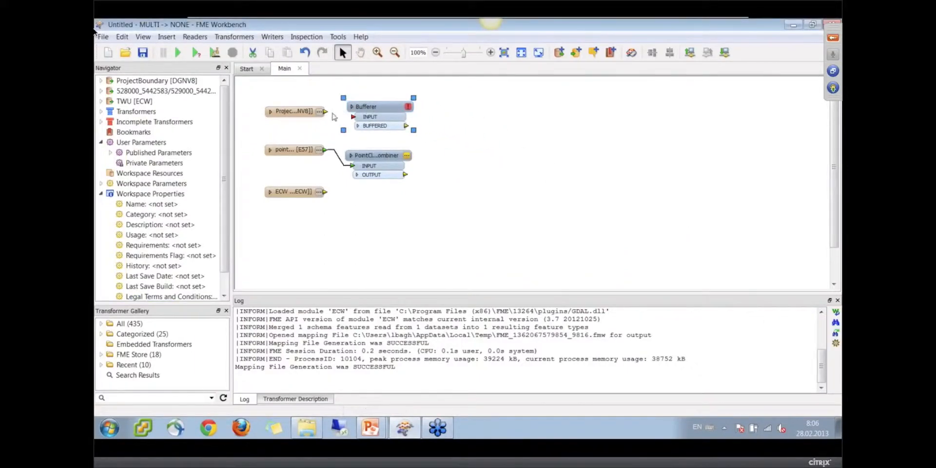
double_click(380, 106)
text(5)
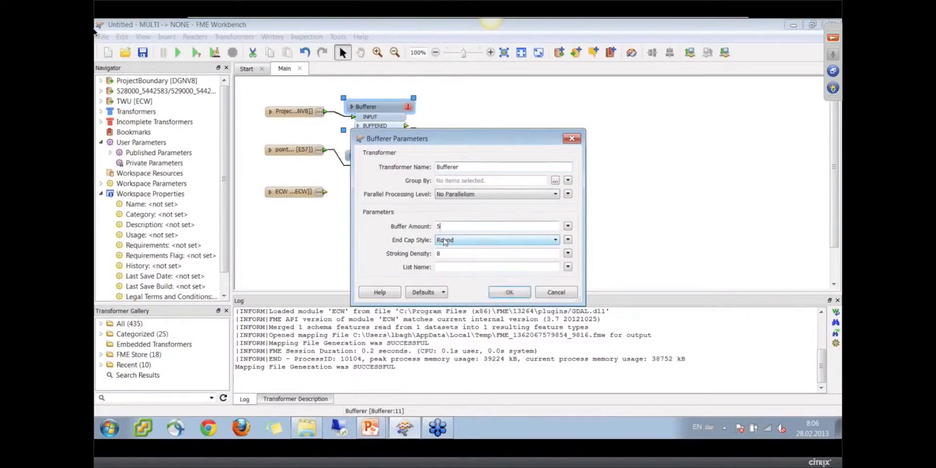
text(0)
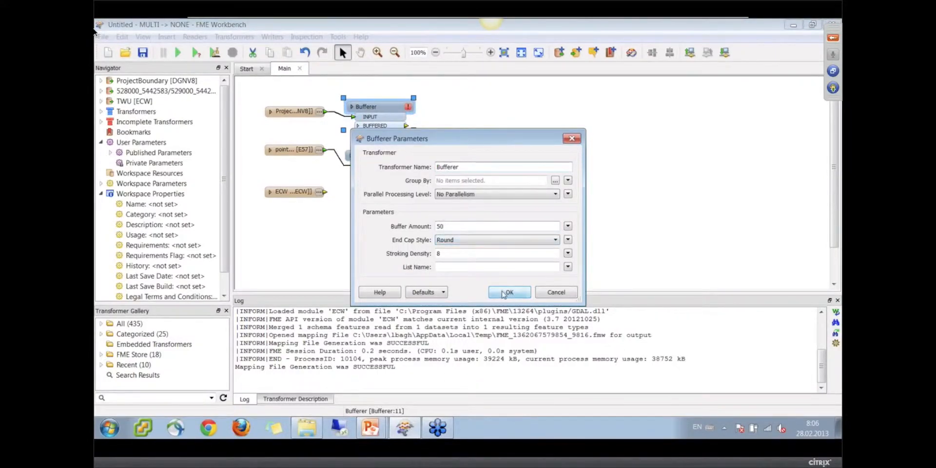
click(509, 291)
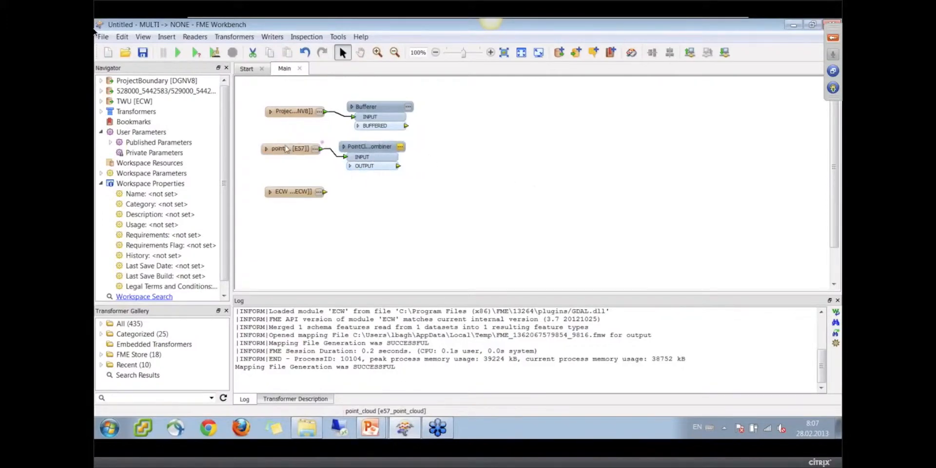
Wire the ProjectBoundary features into the Bufferer and select the ECW raster feature type
click(373, 150)
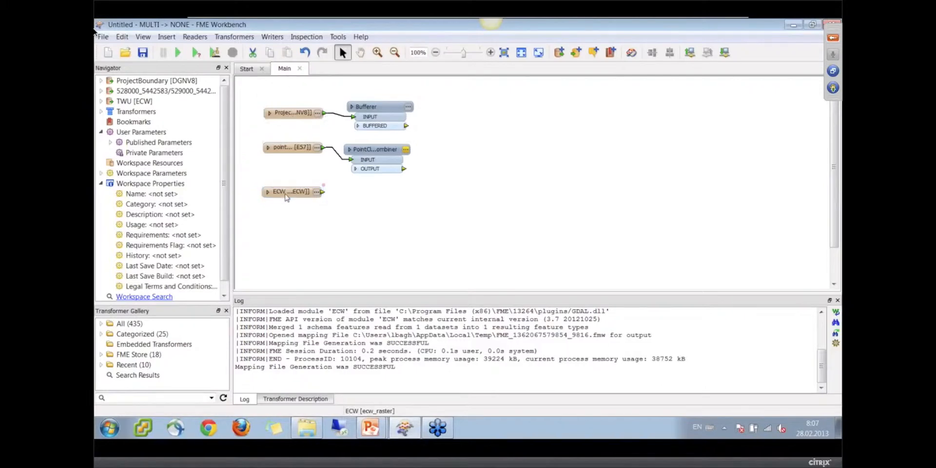
click(290, 191)
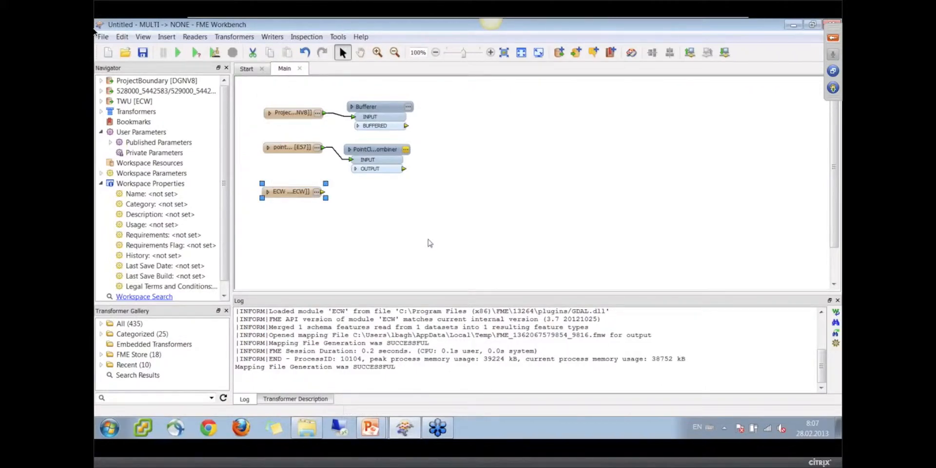
click(292, 192)
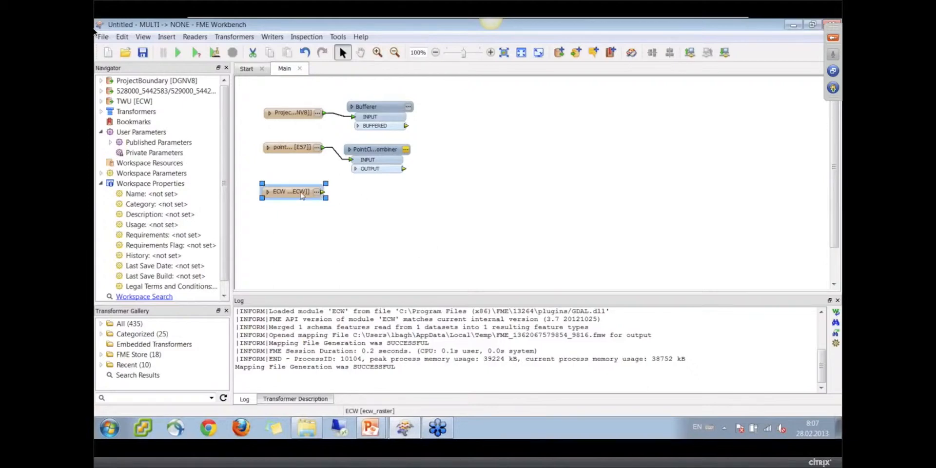
click(401, 204)
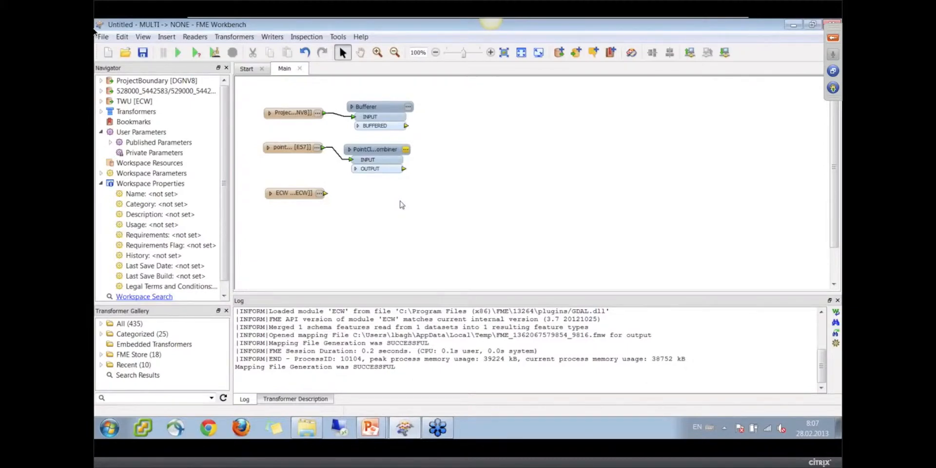
Add a PointCloudOnRasterComponentSetter fed by combiner and ECW raster, then a Clipper fed by BUFFERED and its output
text(pco)
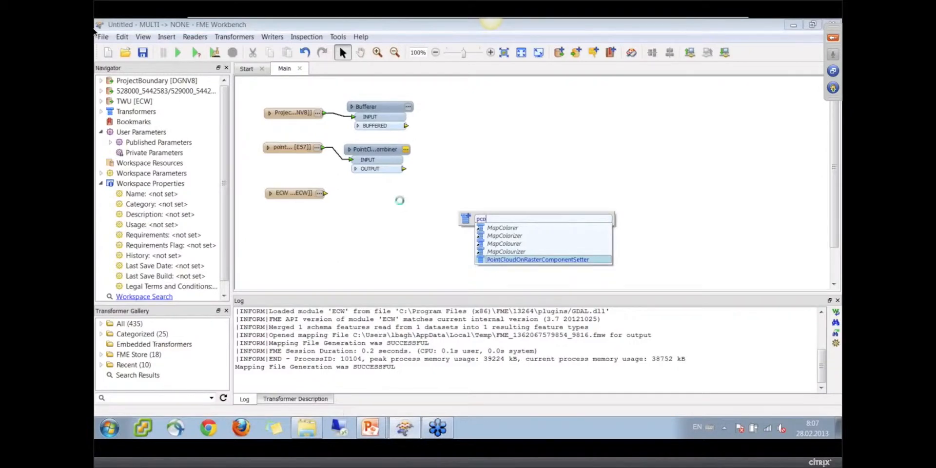
click(538, 260)
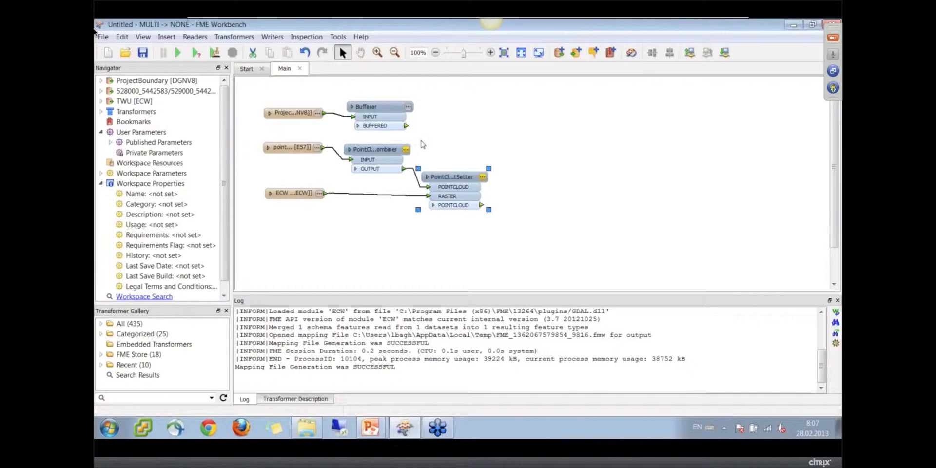
mouse_move(424, 137)
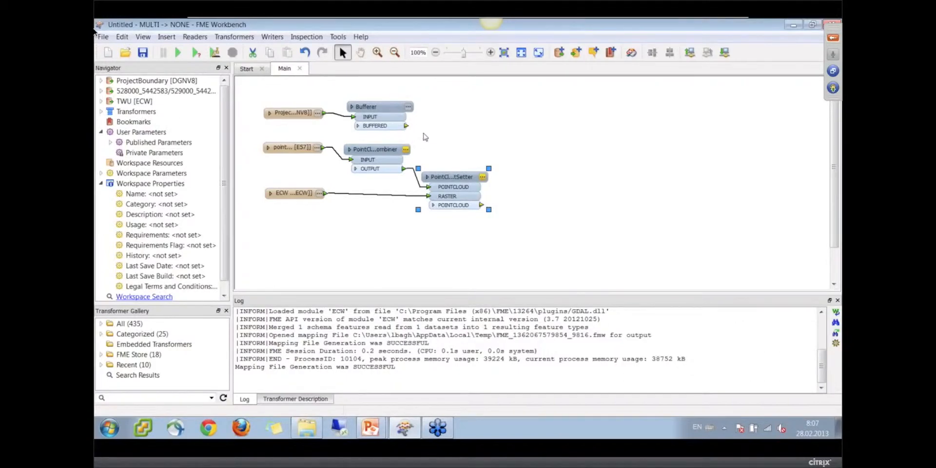
mouse_move(450, 142)
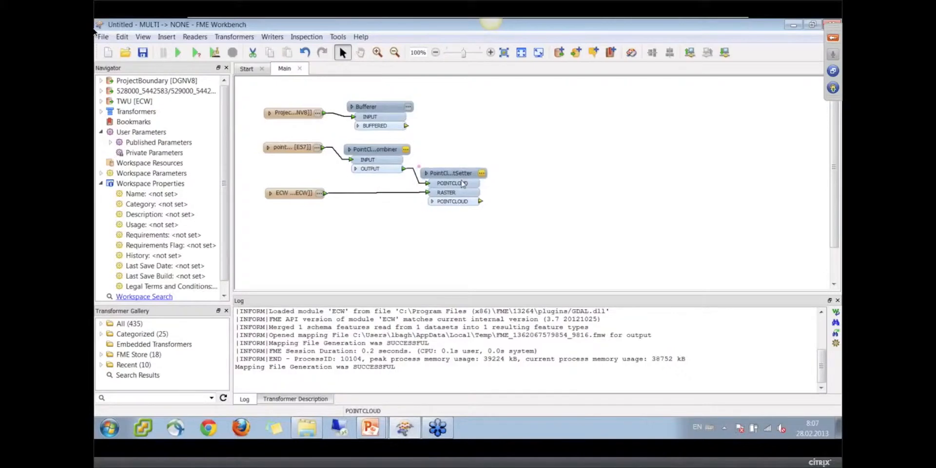
click(451, 173)
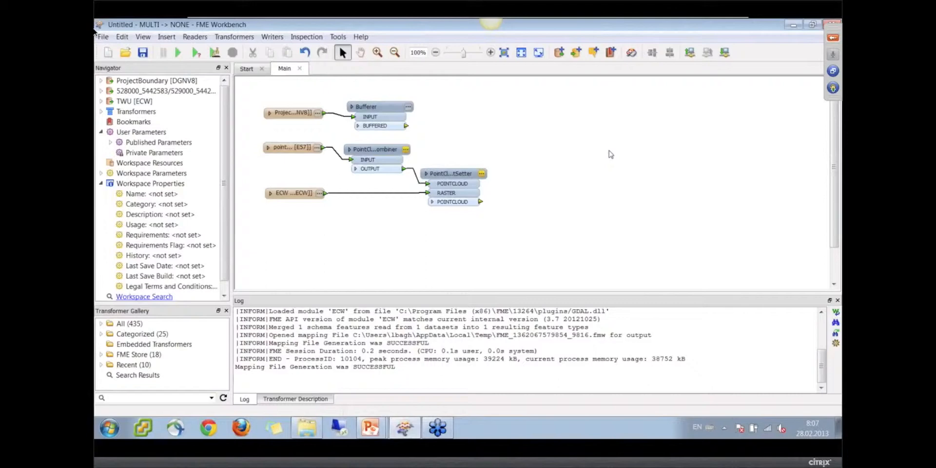
text(cl)
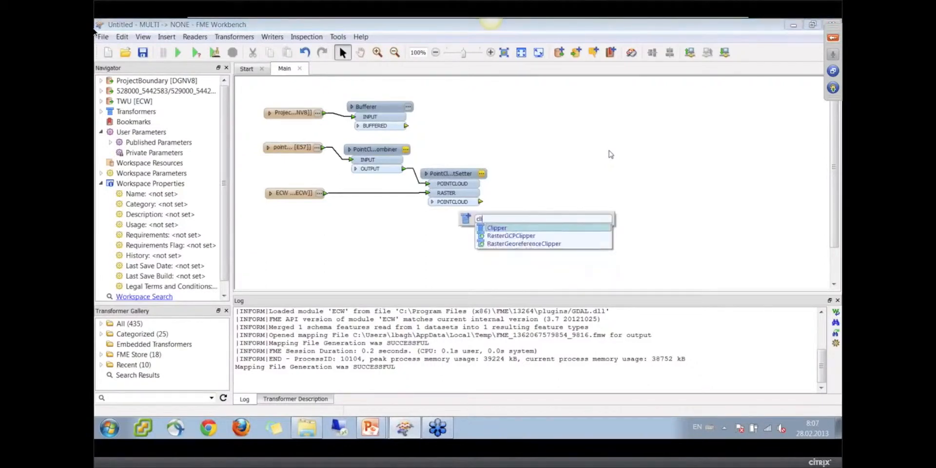
click(496, 228)
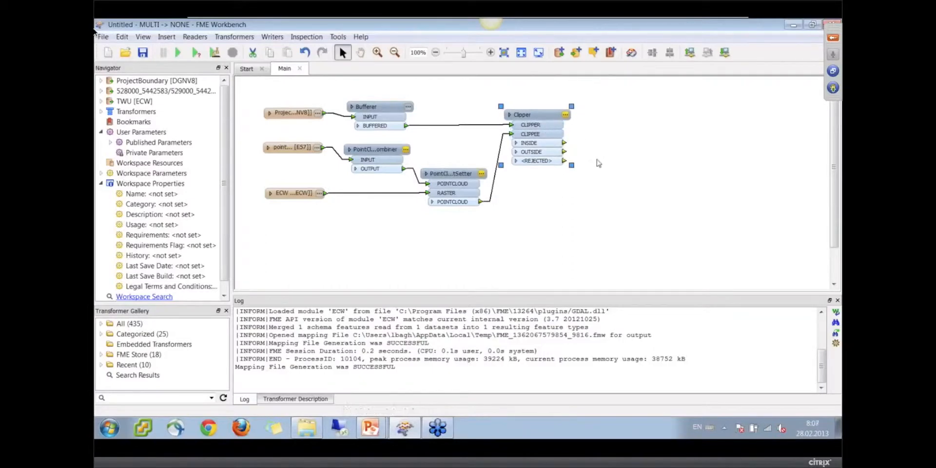
mouse_move(668, 186)
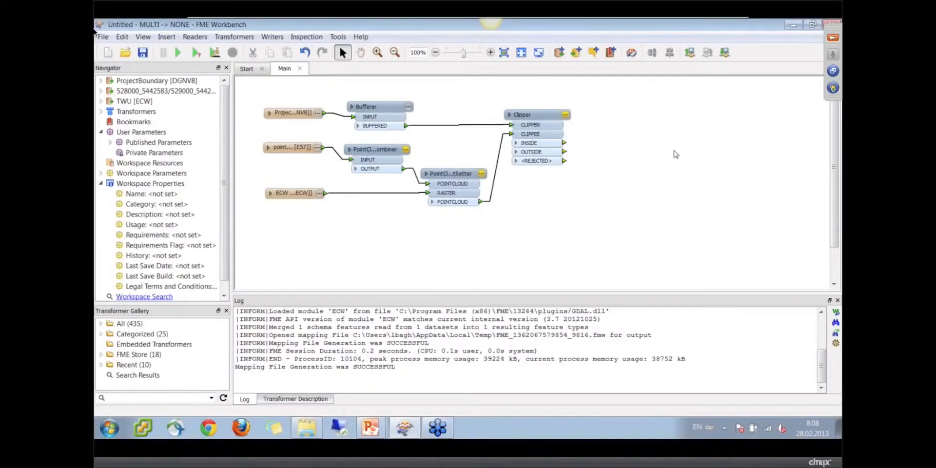
Add a Pointools POD writer pointing at the output dataset folder
click(272, 36)
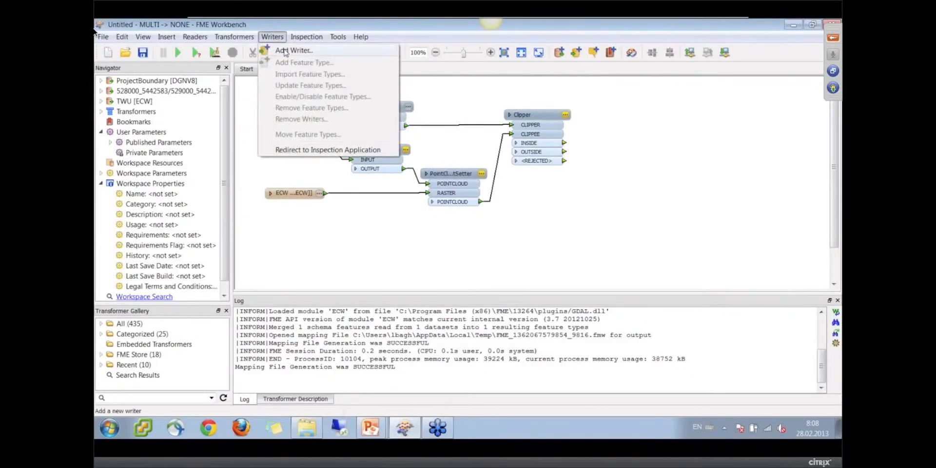
click(293, 49)
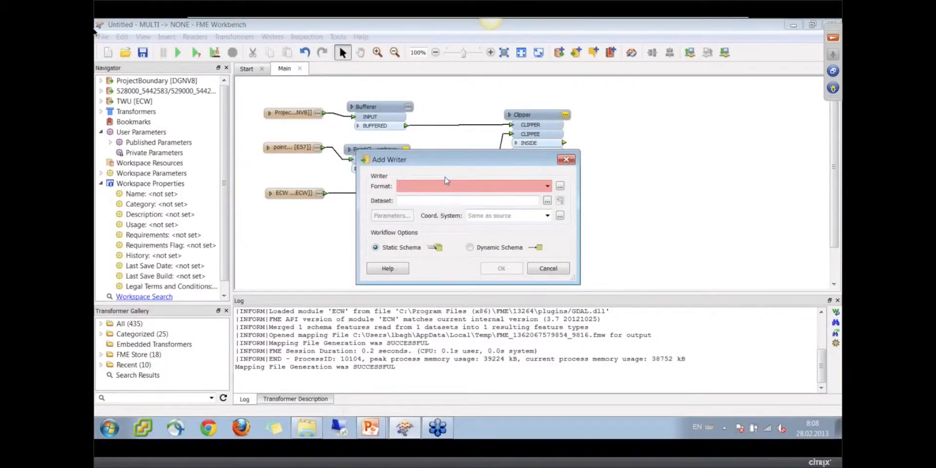
click(472, 185)
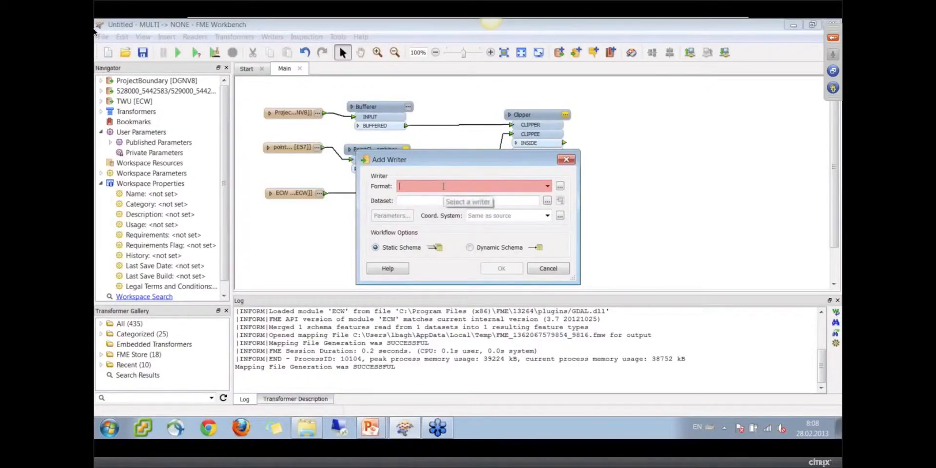
text(pod)
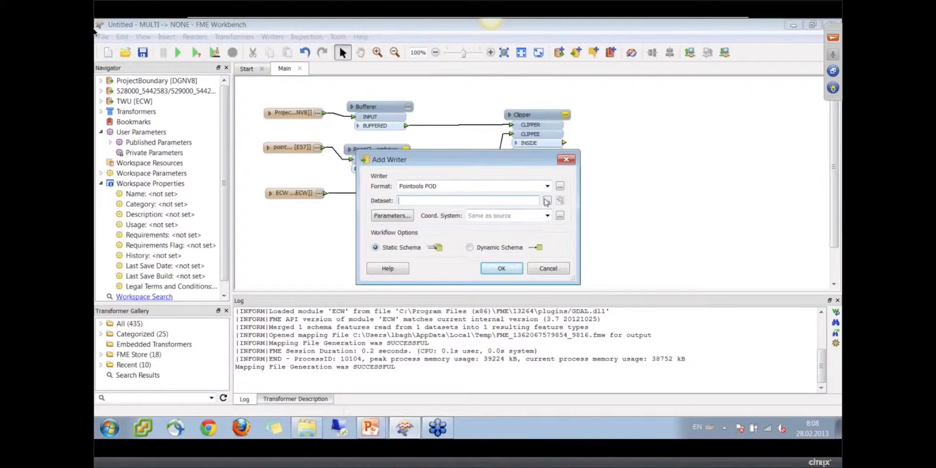
click(545, 200)
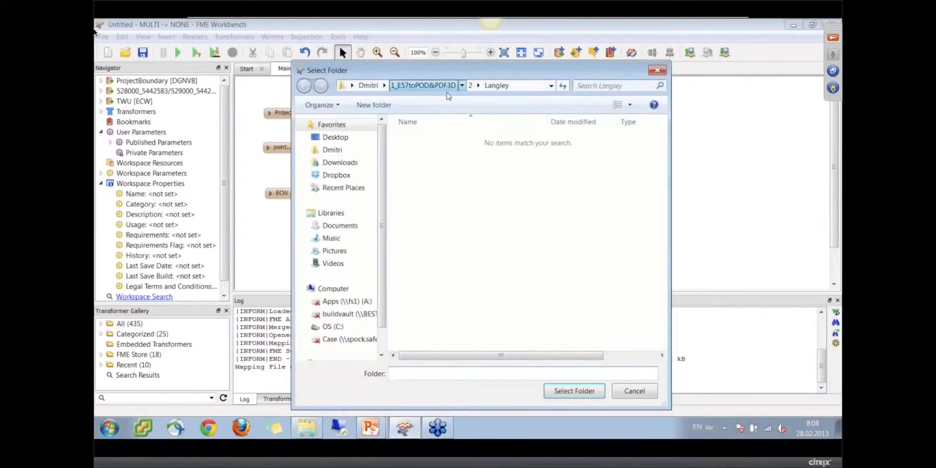
click(574, 390)
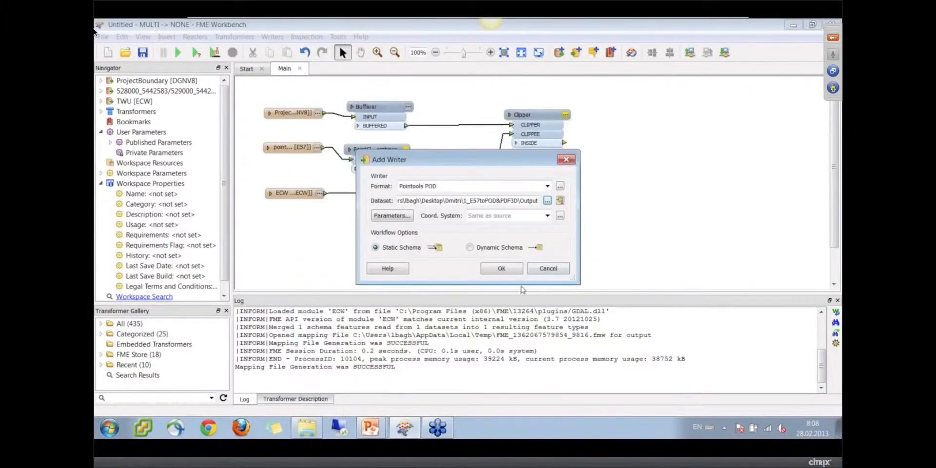
click(502, 269)
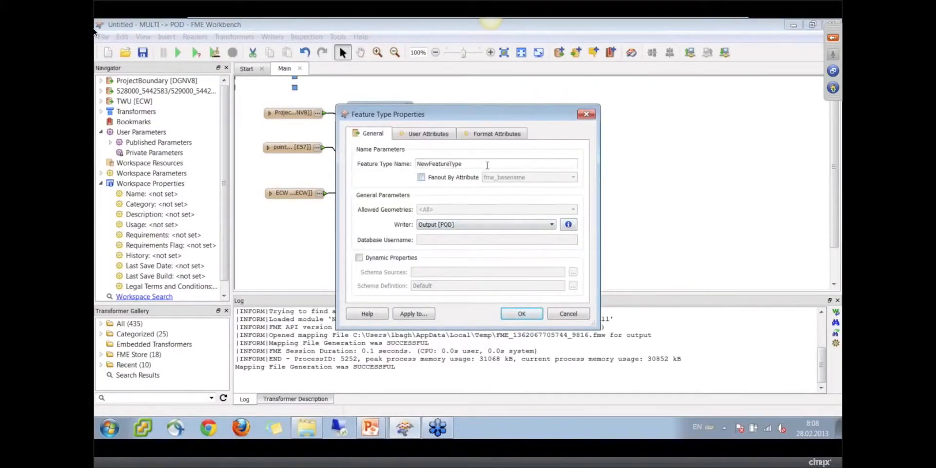
Name the POD writer feature type ProjectPointCloud
text(Project)
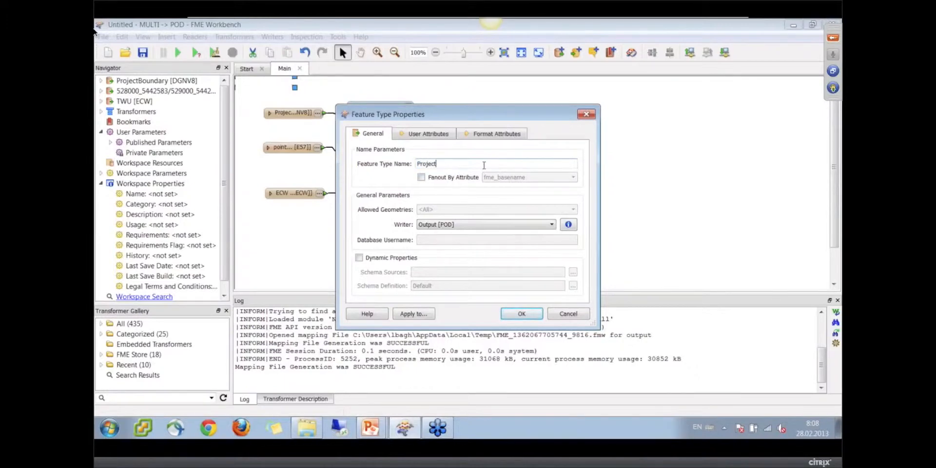
mouse_move(484, 290)
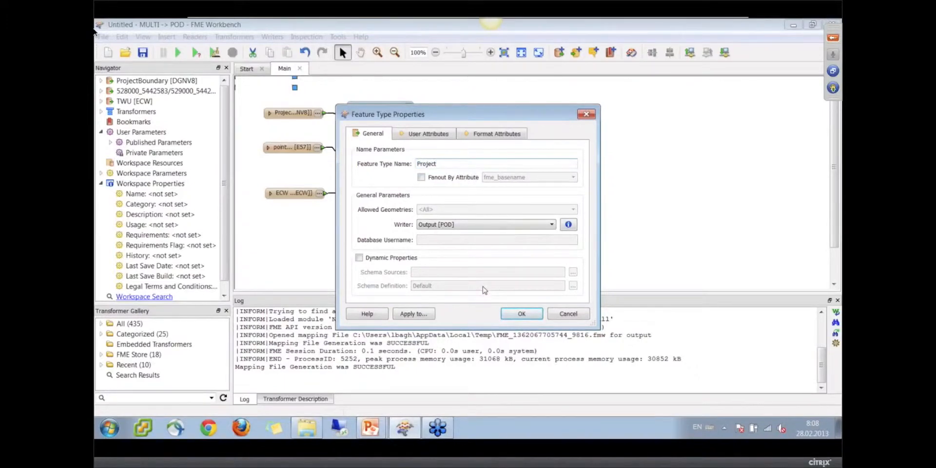
text(Point)
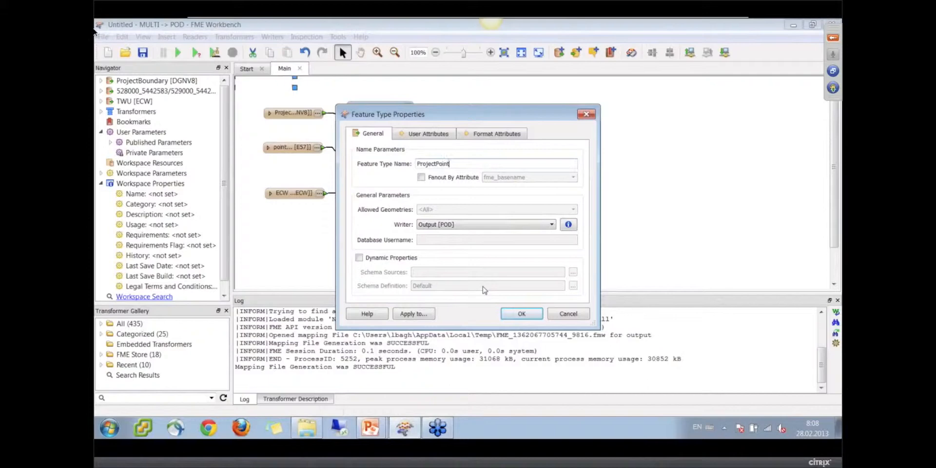
text(Cloud)
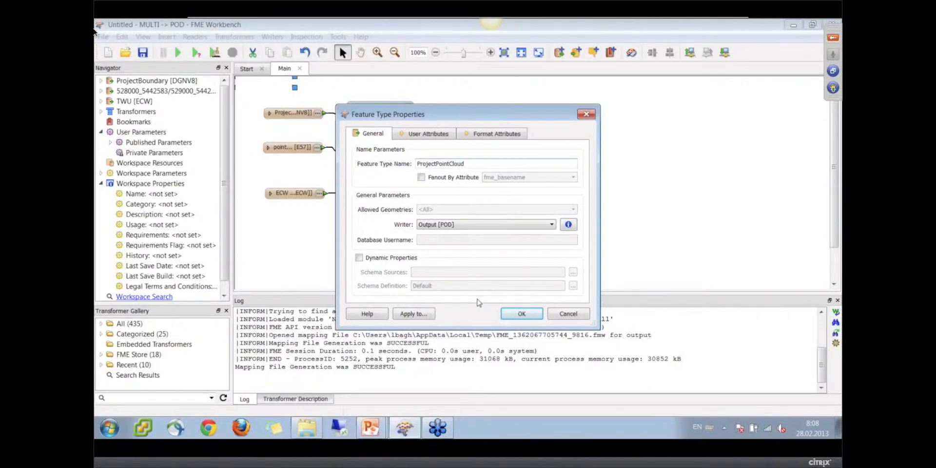
click(521, 313)
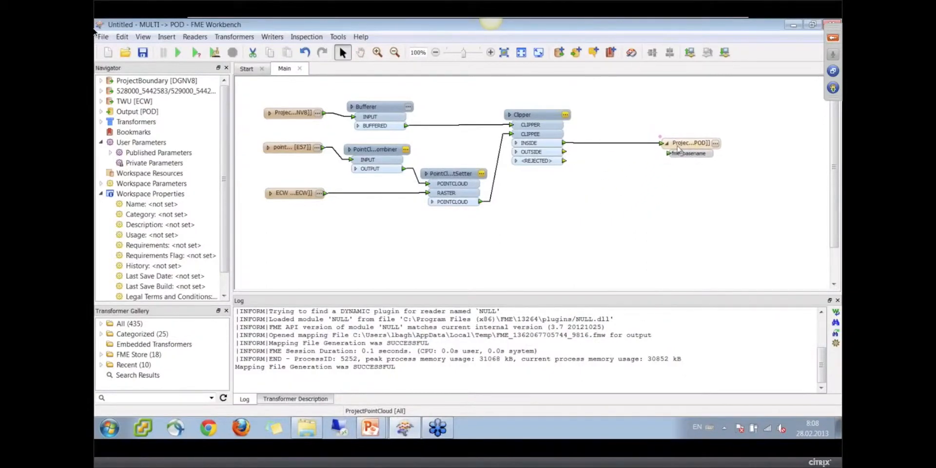
mouse_move(603, 239)
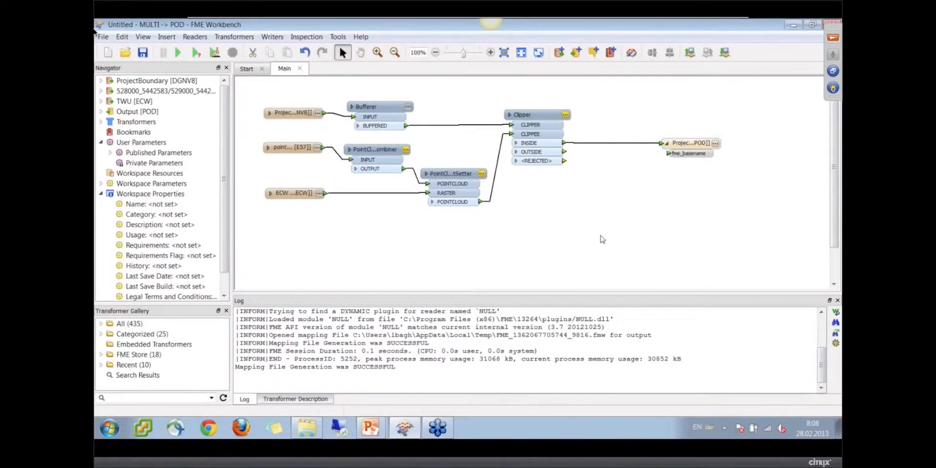
Select the TWU.ecw reader feature type to check its details
click(292, 193)
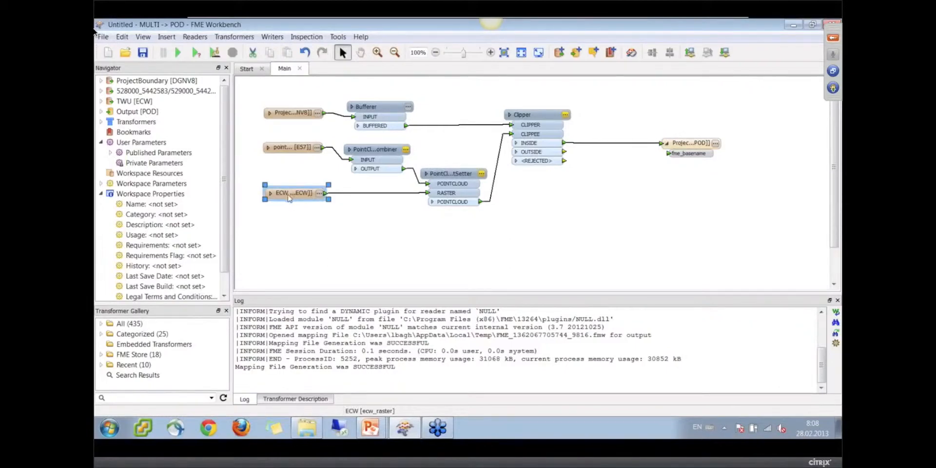
click(292, 193)
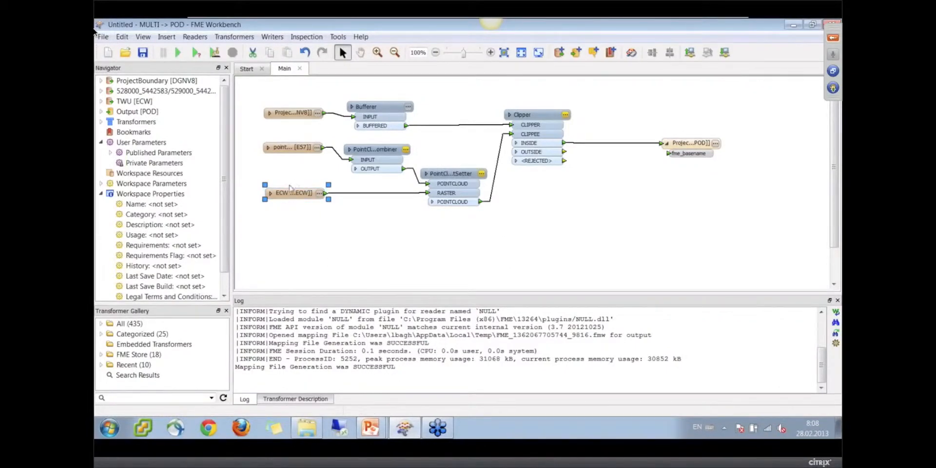
mouse_move(293, 193)
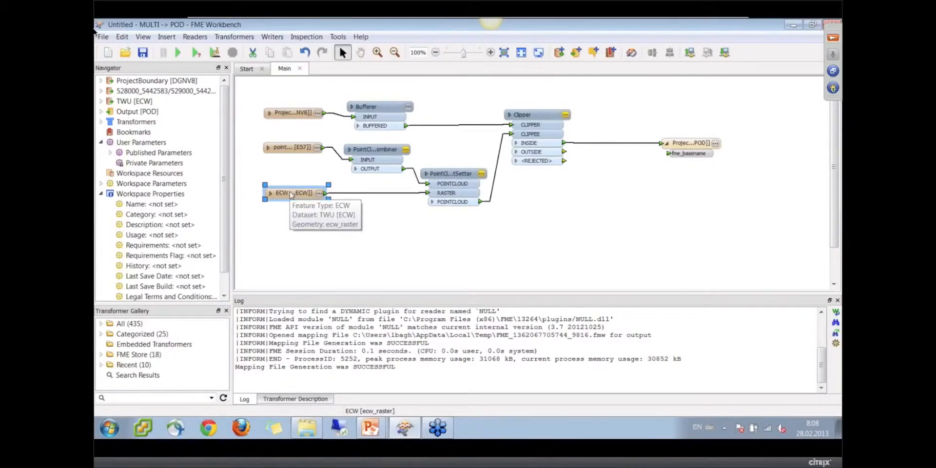
mouse_move(293, 203)
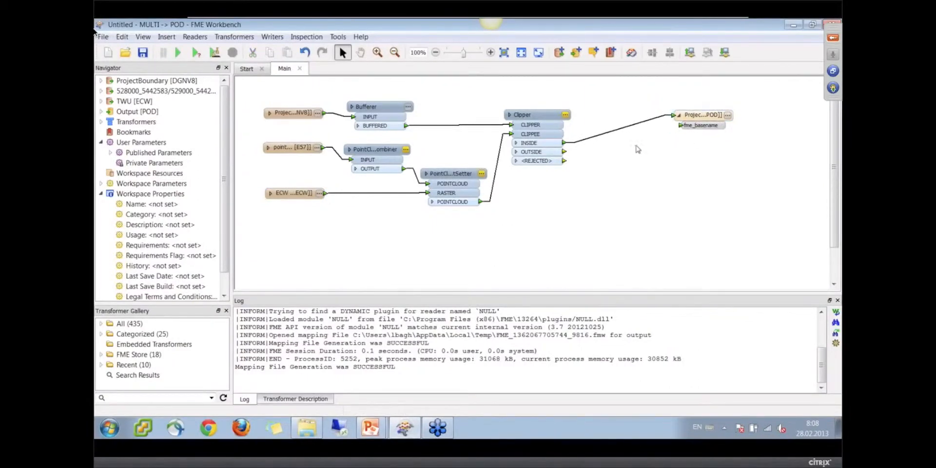
mouse_move(623, 132)
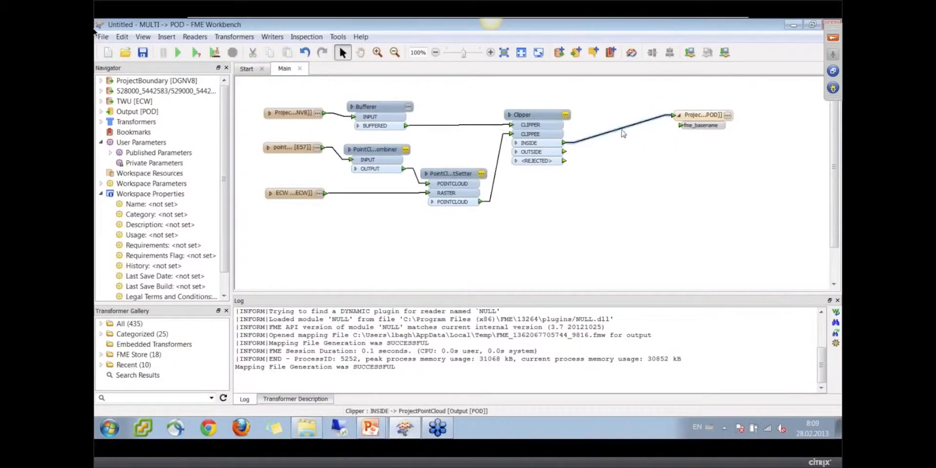
mouse_move(621, 132)
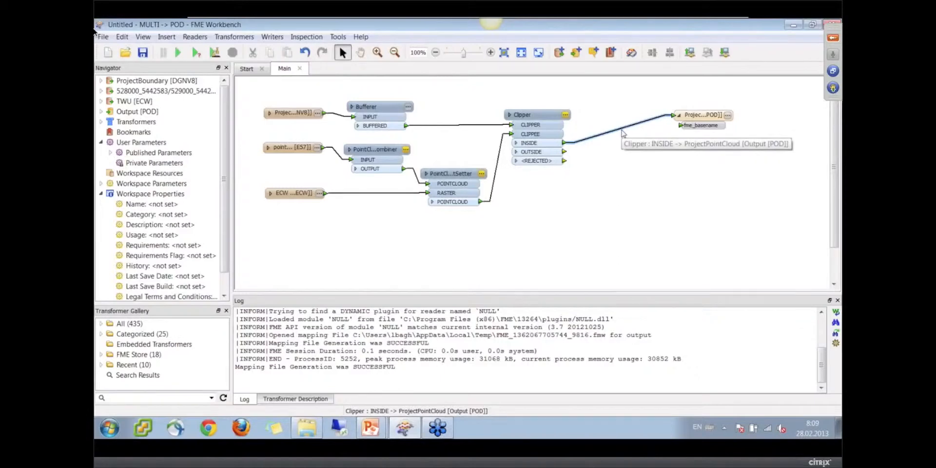
mouse_move(628, 150)
text(pcc)
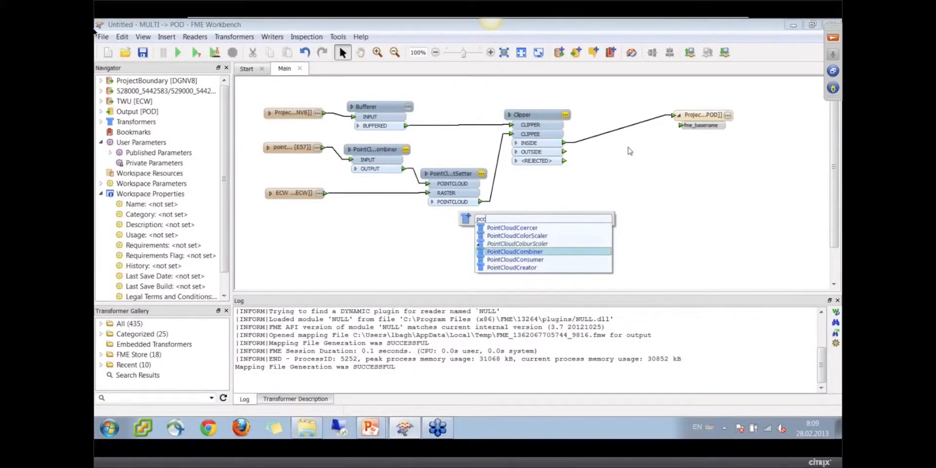
mouse_move(516, 235)
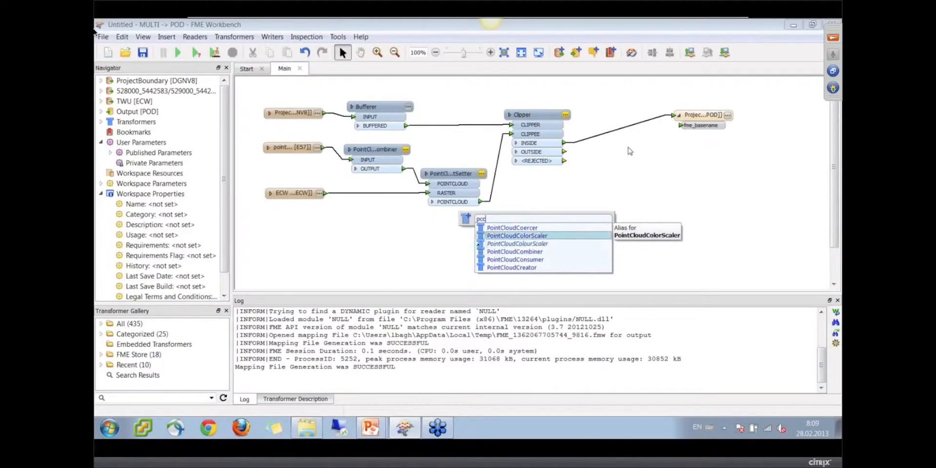
Drop a PointCloudColorScaler on the Clipper-to-POD link, scaling UInt8 to UInt16 by data type
click(517, 235)
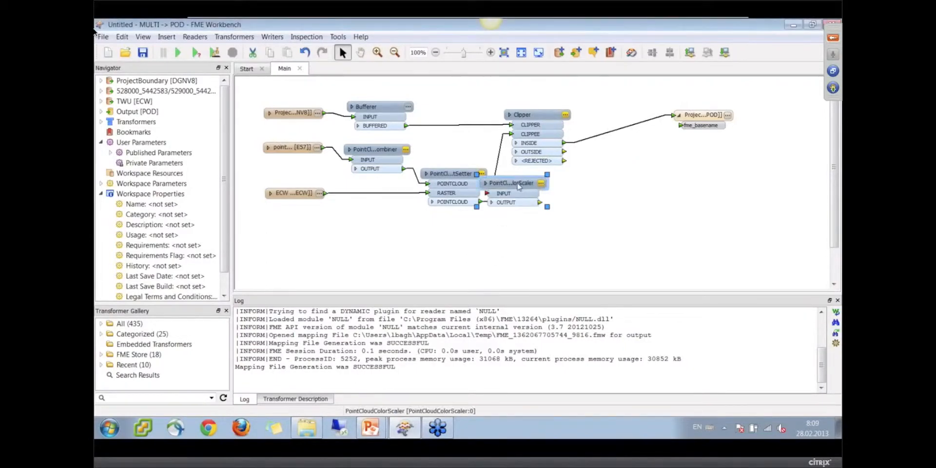
drag(510, 183, 612, 115)
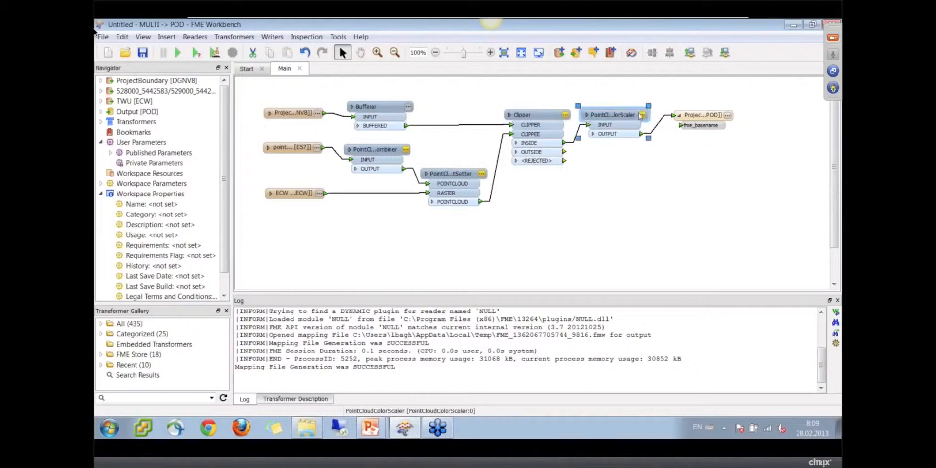
double_click(612, 114)
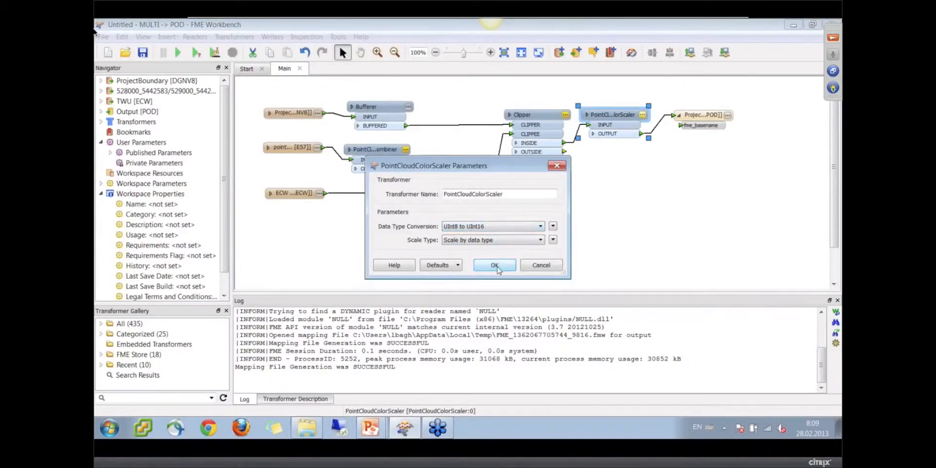
click(494, 265)
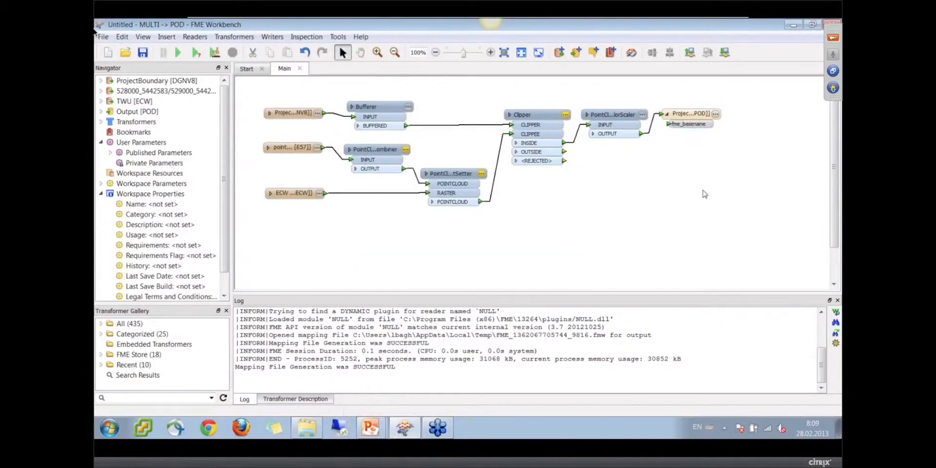
mouse_move(692, 222)
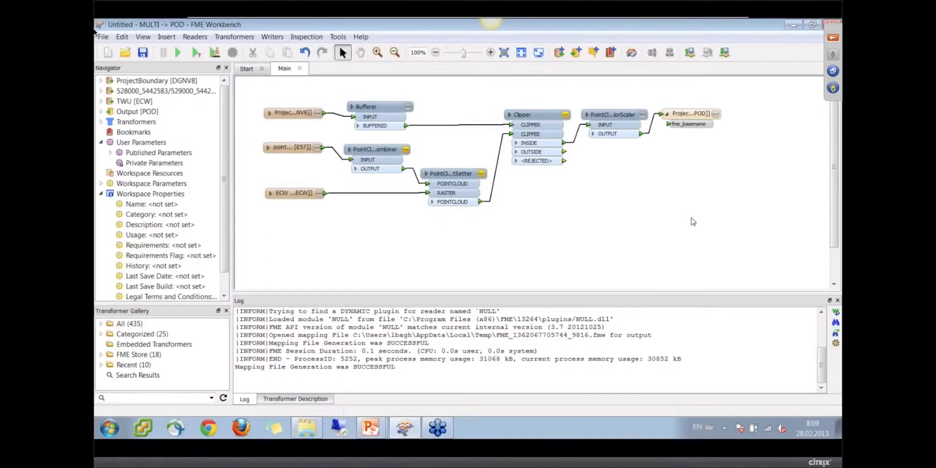
mouse_move(707, 233)
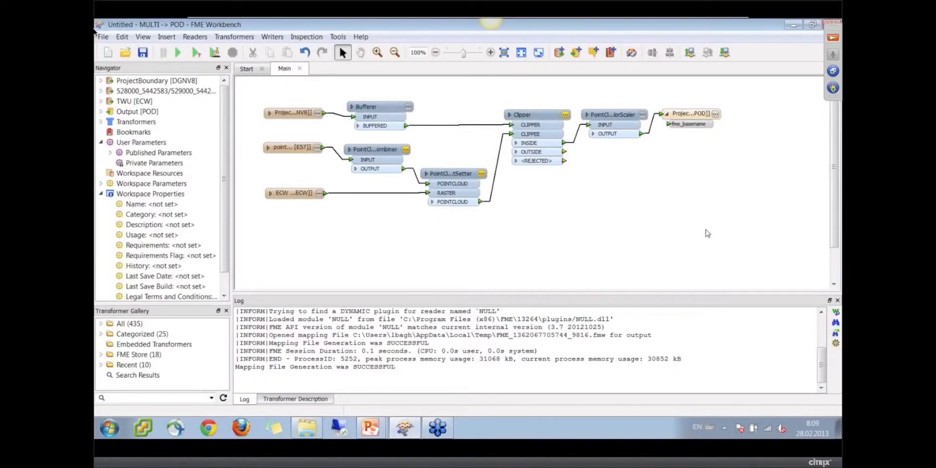
mouse_move(690, 195)
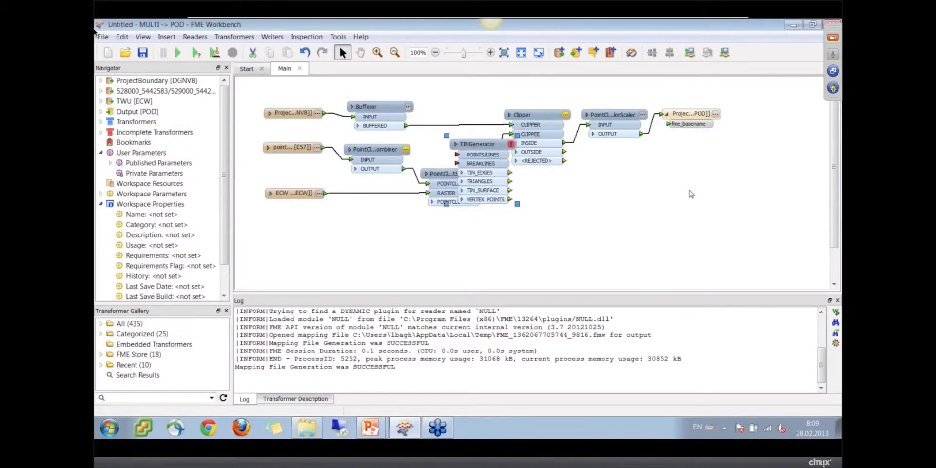
Place a TINGenerator fed by the PointCloudColorScaler output and confirm its Surface Tolerance parameters
drag(478, 144, 625, 196)
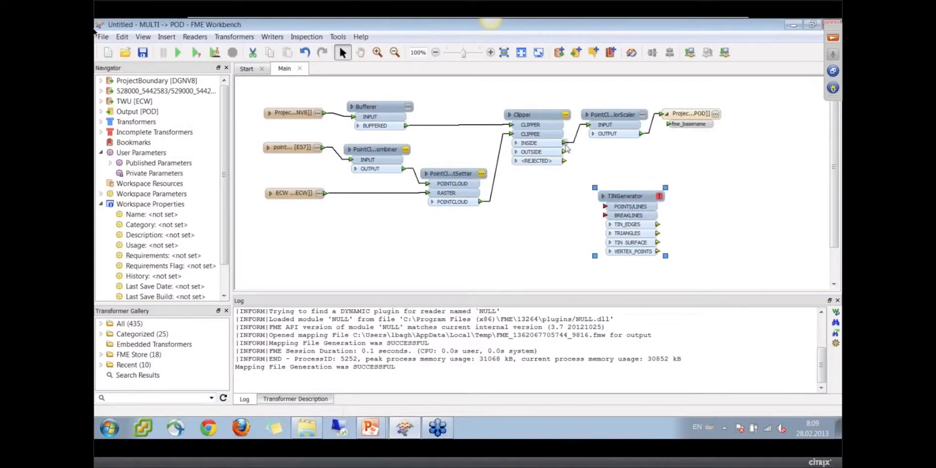
click(631, 188)
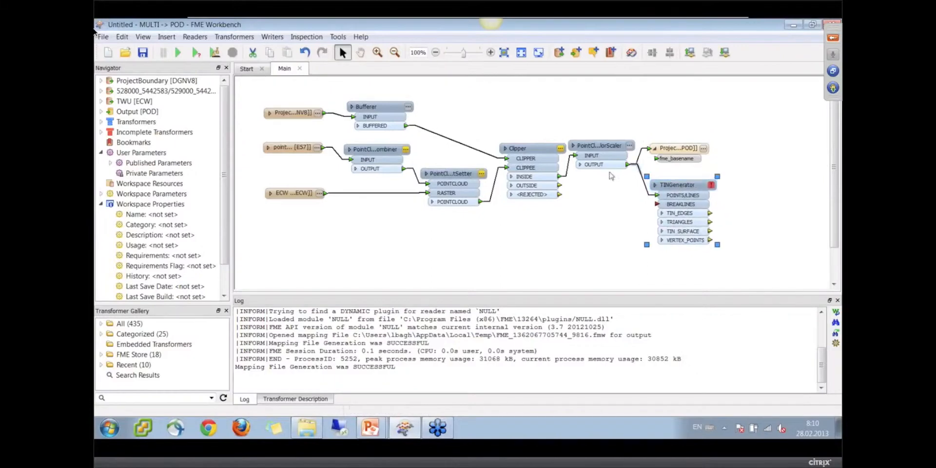
double_click(678, 185)
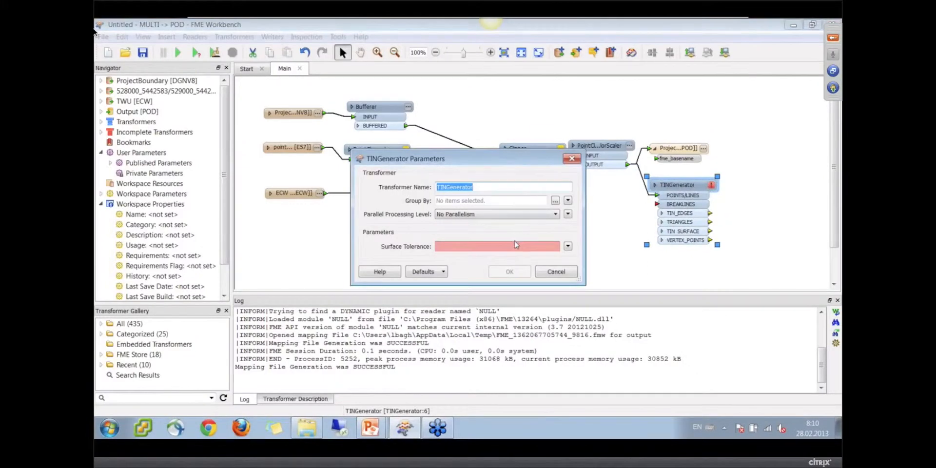
click(555, 271)
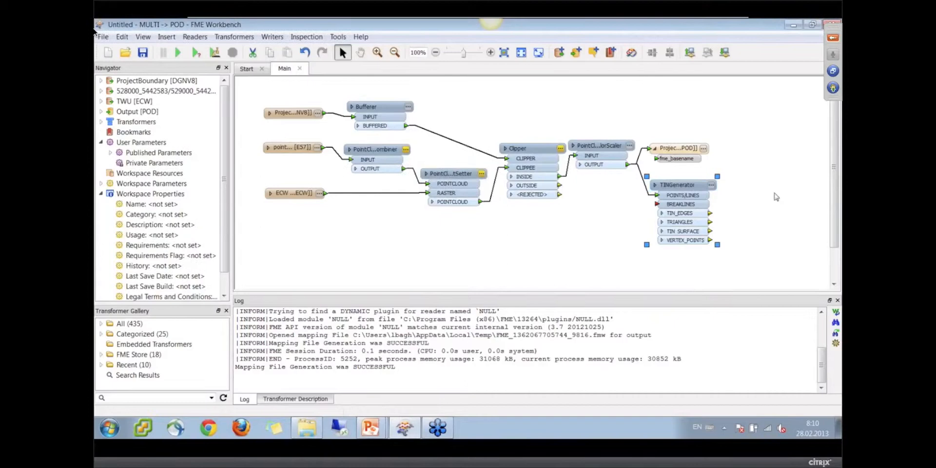
click(776, 197)
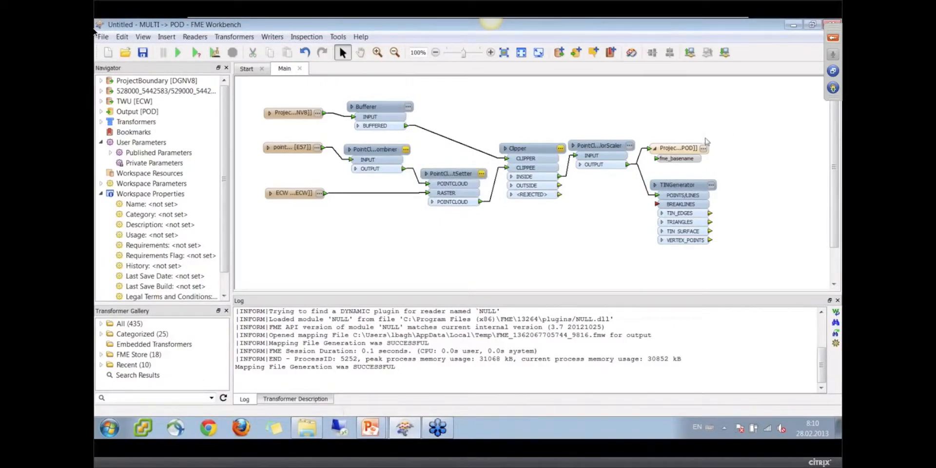
mouse_move(552, 92)
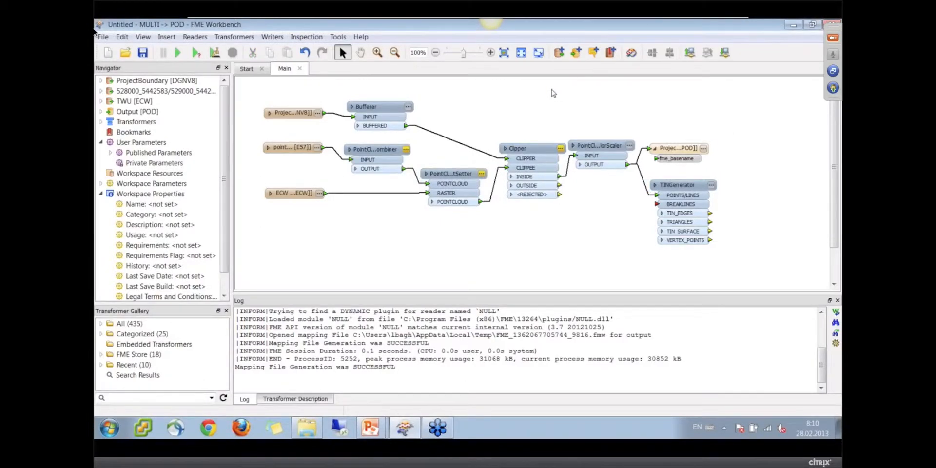
mouse_move(515, 126)
text(cli)
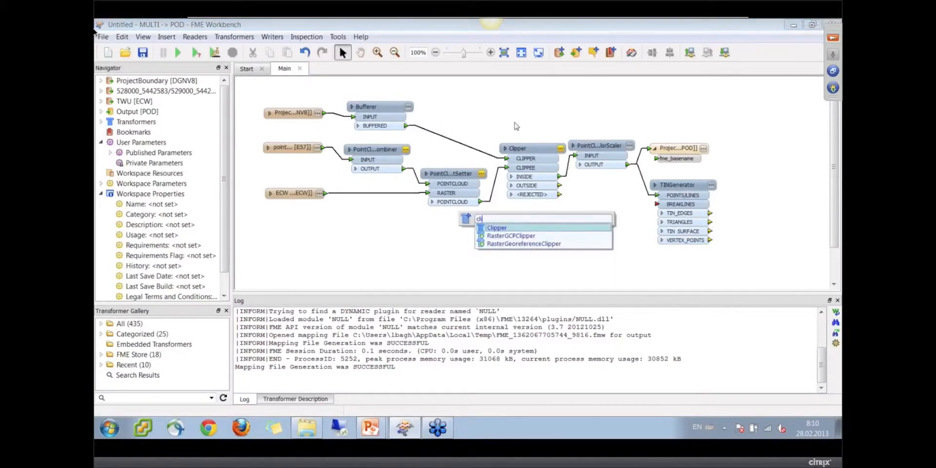
Add a second Clipper and move the TINGenerator up beside the PointCloudColorScaler
click(497, 227)
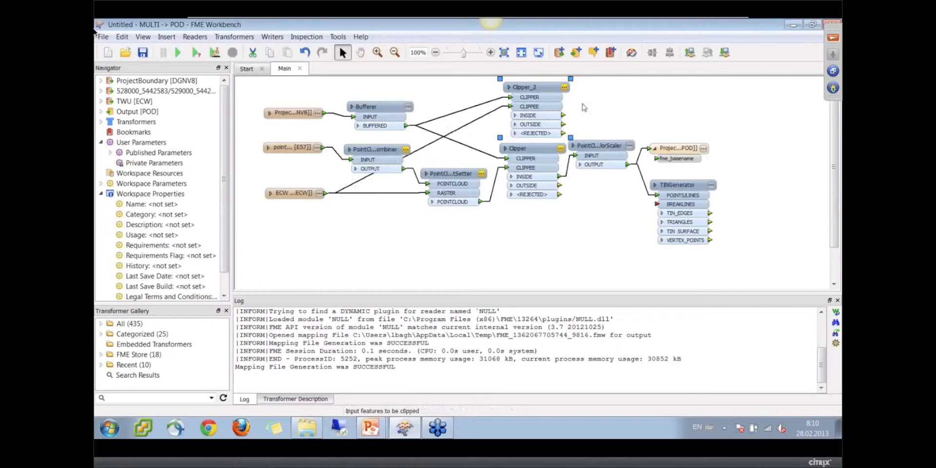
mouse_move(602, 155)
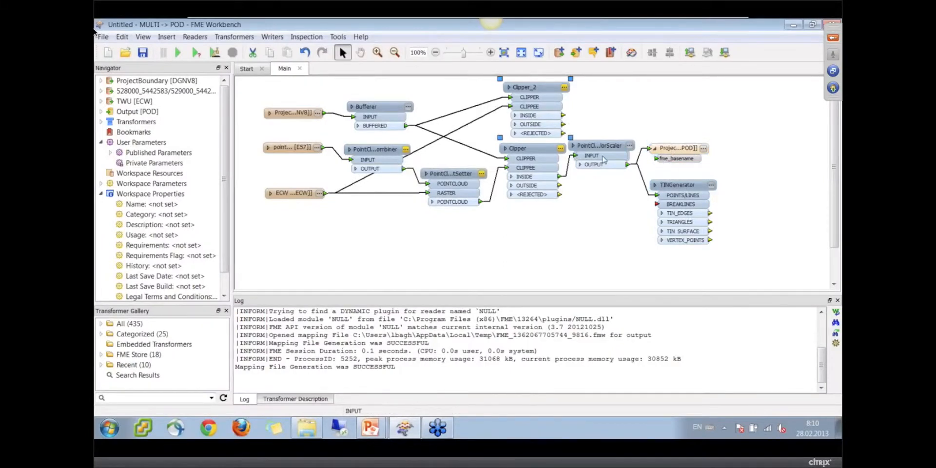
drag(678, 148, 677, 251)
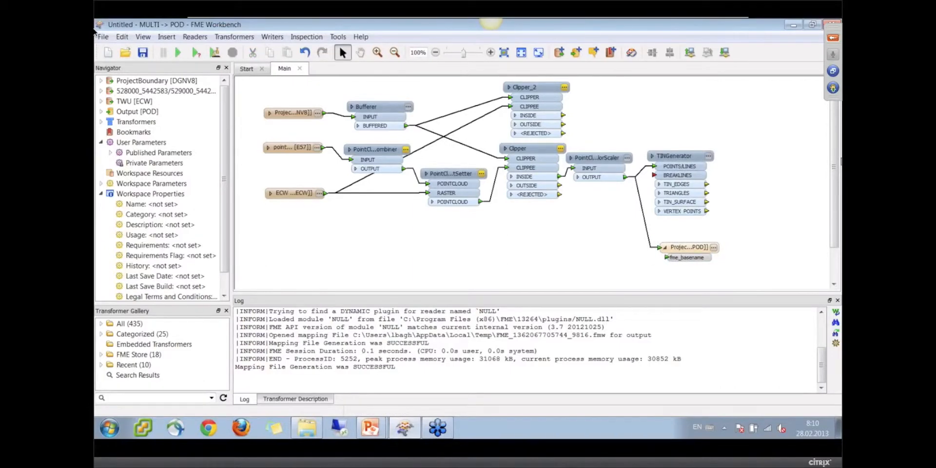
Add an AppearanceSetter taking Clipper_2's inside raster as appearance and the TIN surface as geometry, then a Scaler with Z factor 2
text(appea)
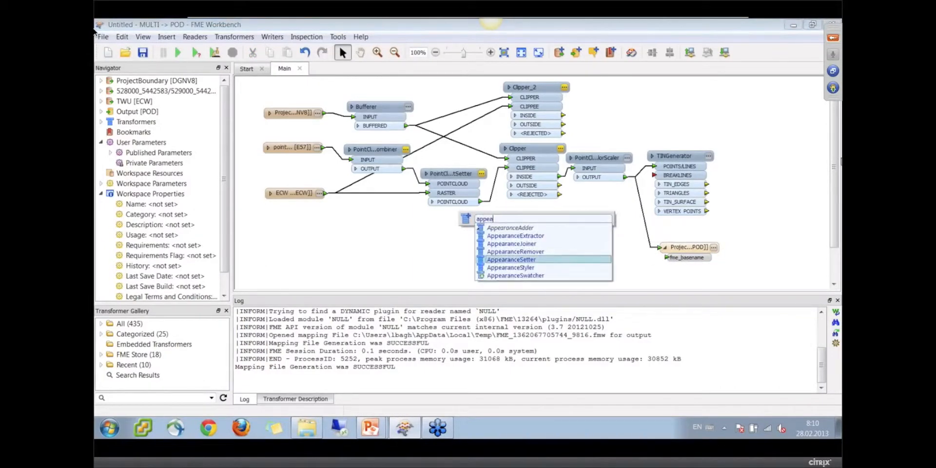
mouse_move(576, 241)
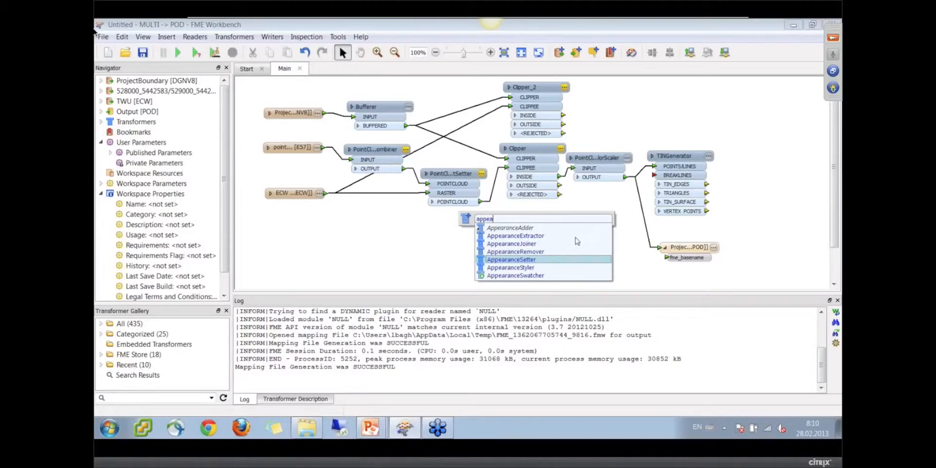
mouse_move(538, 264)
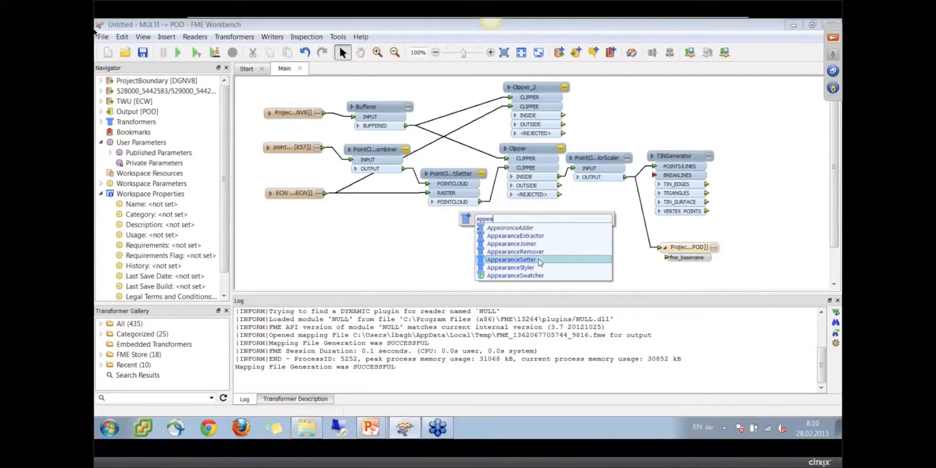
click(512, 259)
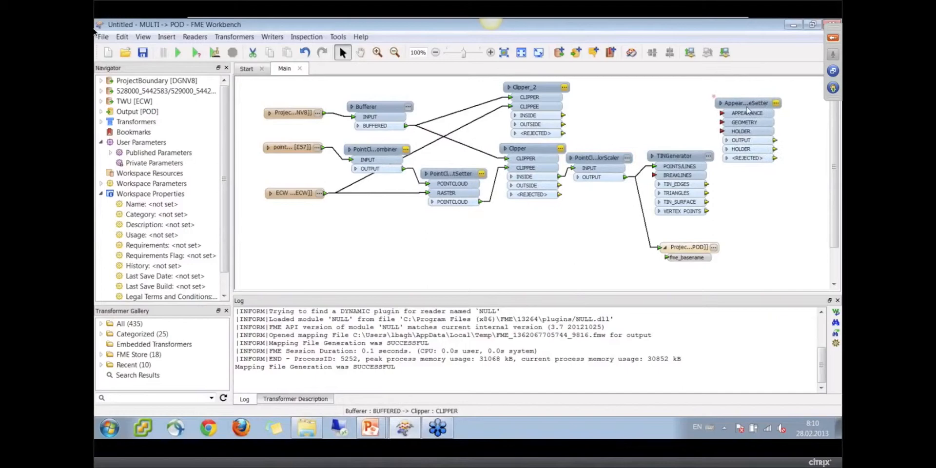
click(745, 103)
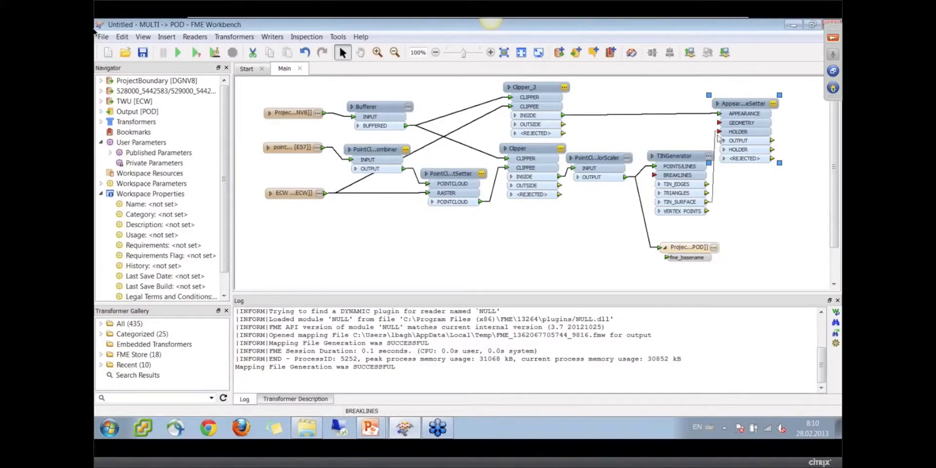
click(746, 104)
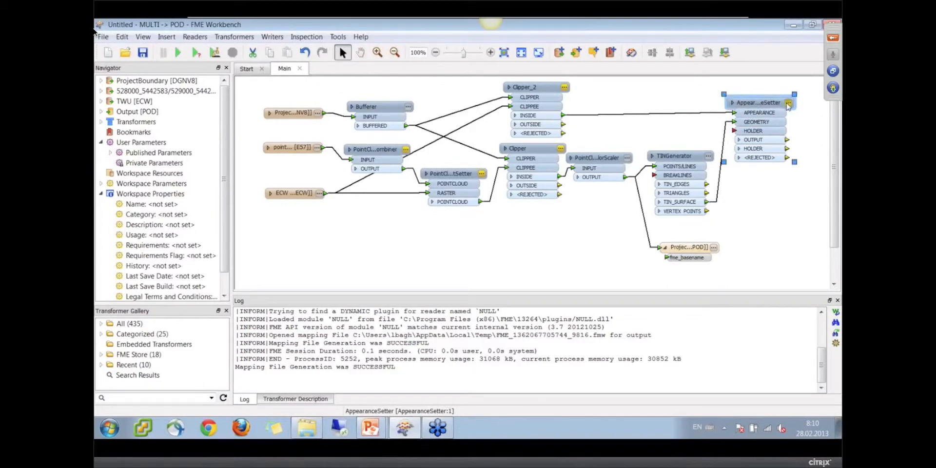
double_click(759, 102)
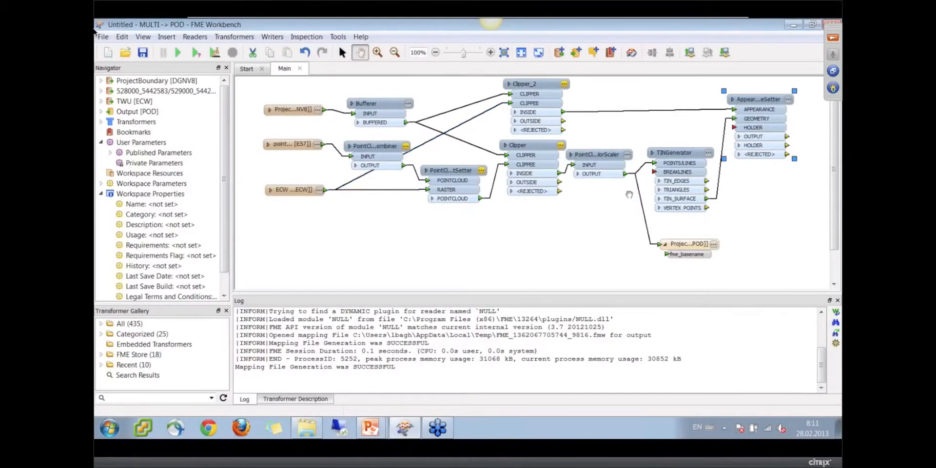
mouse_move(774, 130)
text(2)
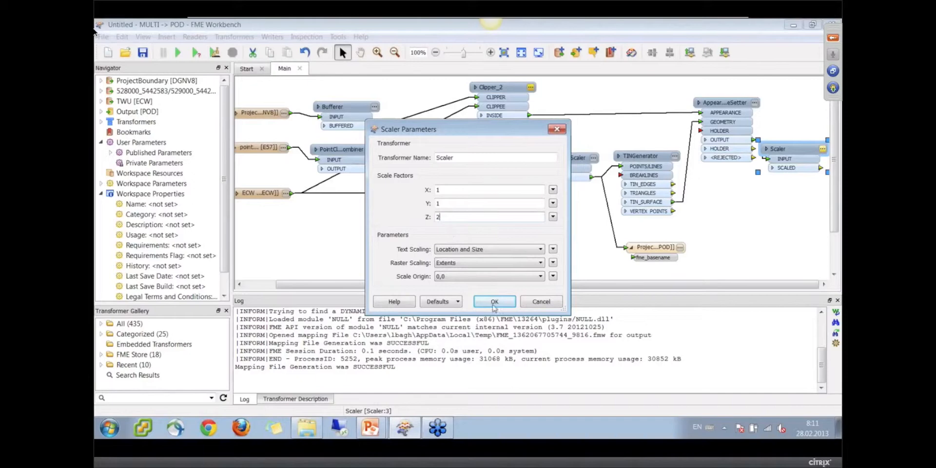
Confirm the Scaler's Z factor of 2 and choose Adobe 3D PDF as a new writer format
click(494, 301)
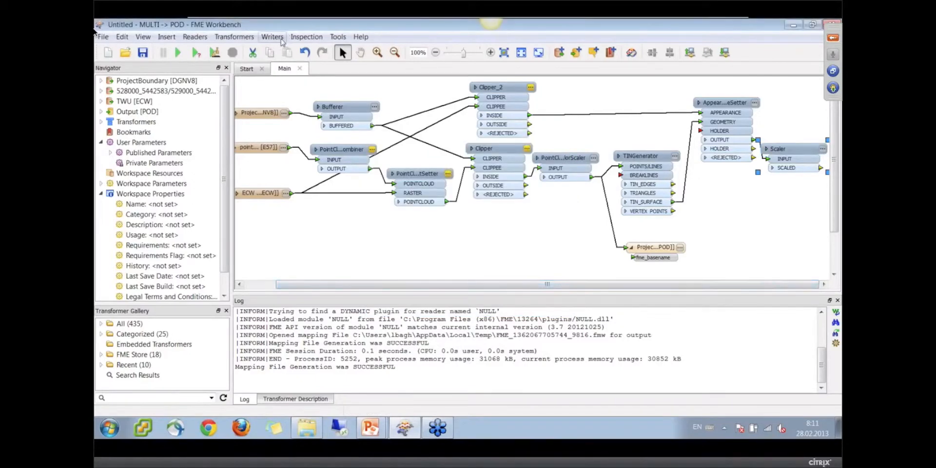
click(273, 37)
text(pd)
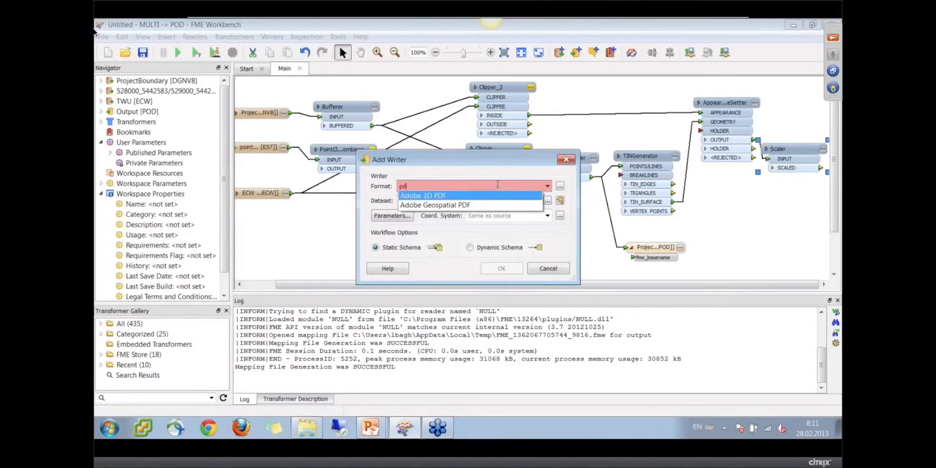
click(422, 195)
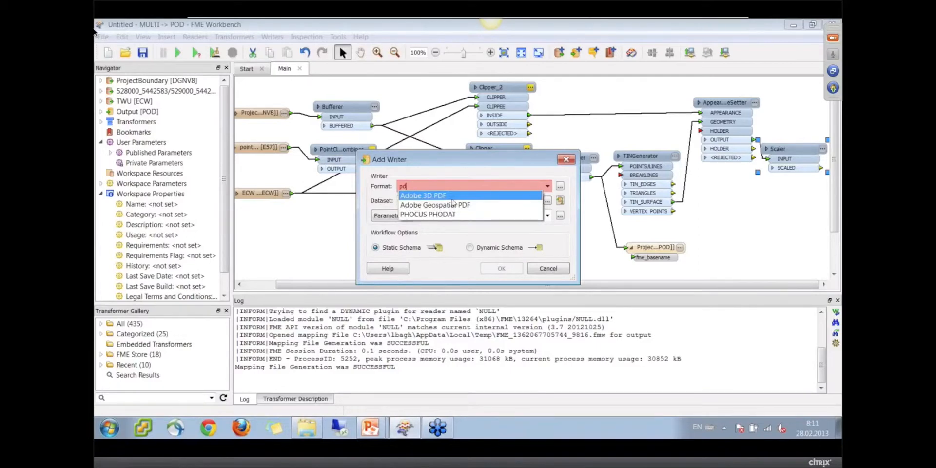
click(423, 195)
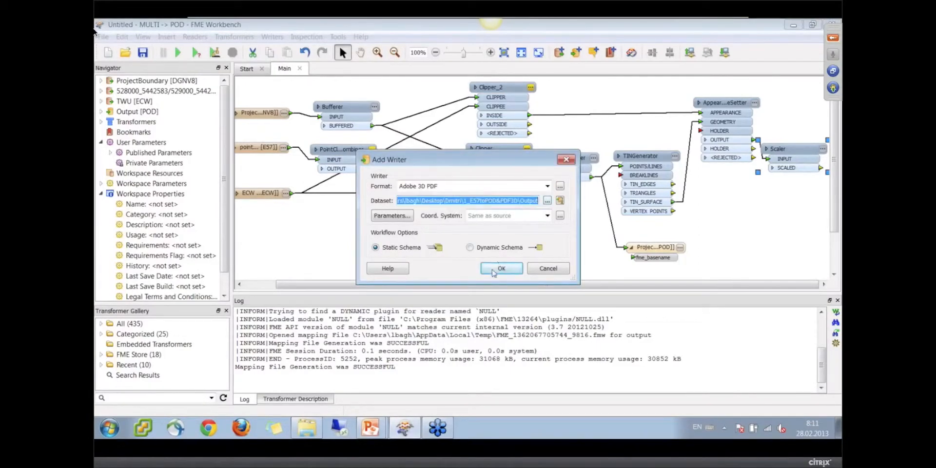
Add the 3D PDF writer with a new feature type fed by the Scaler output
click(501, 268)
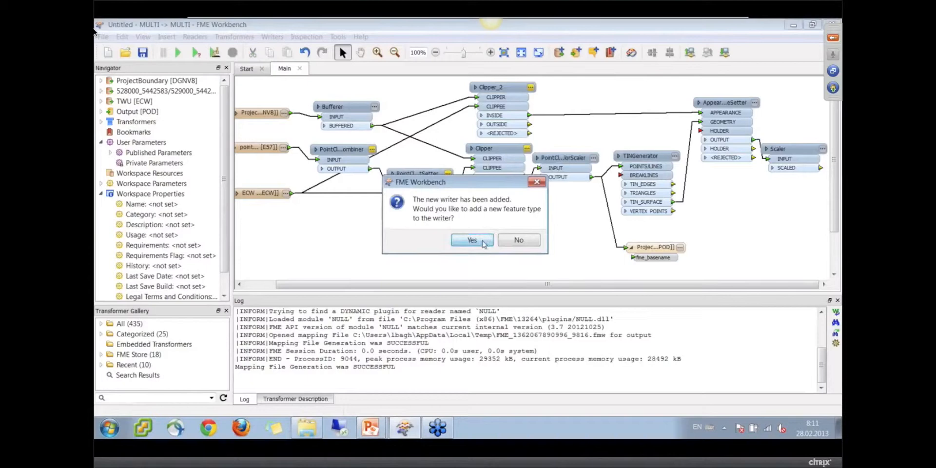
click(472, 240)
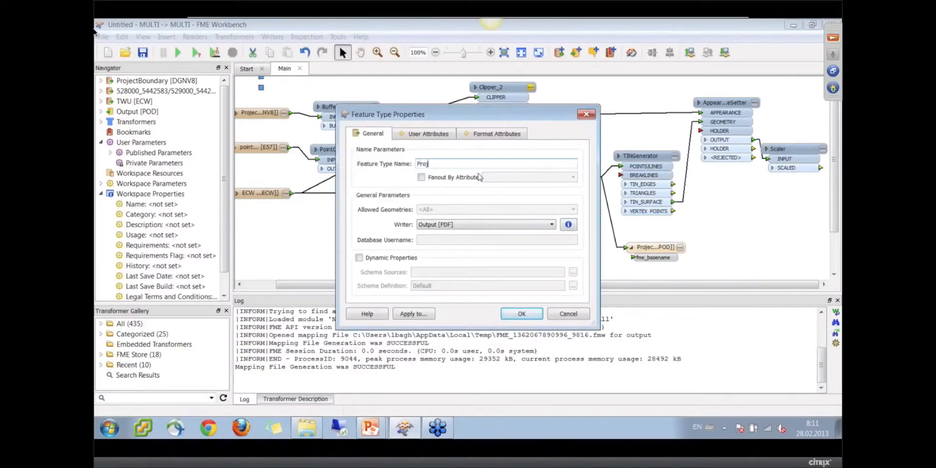
click(521, 313)
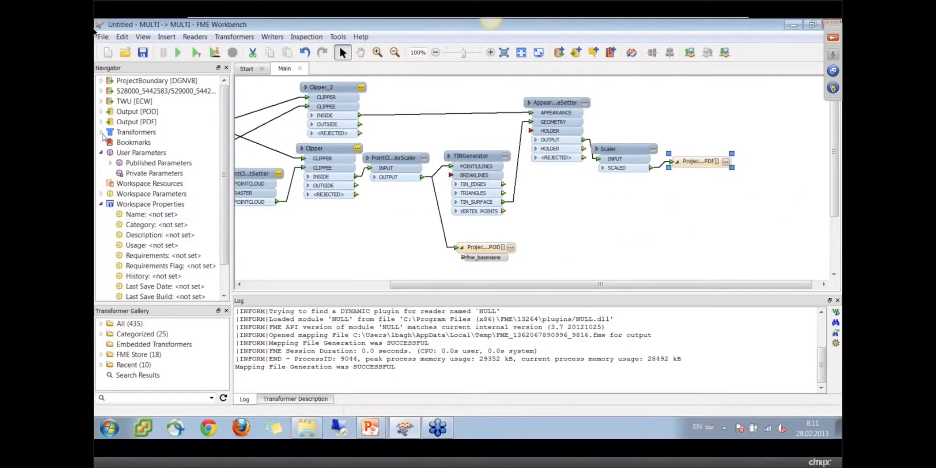
Set the PDF writer's Background Color parameter to black (0,0,0)
click(100, 122)
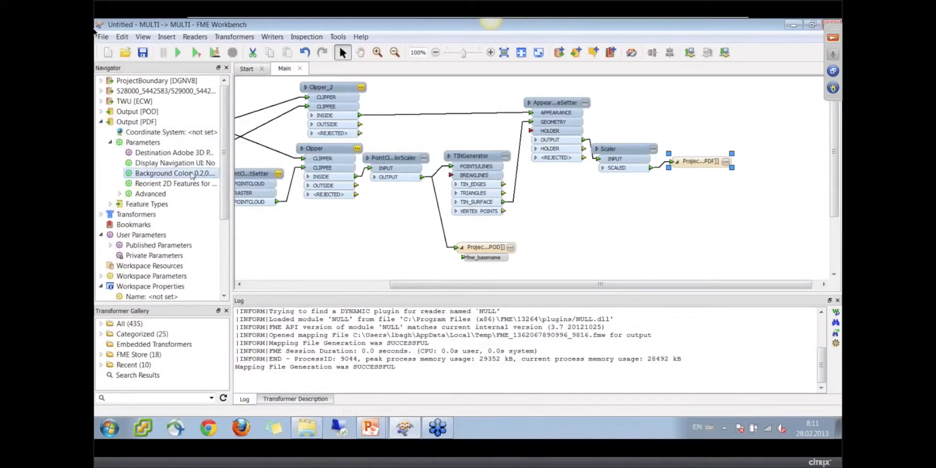
click(174, 173)
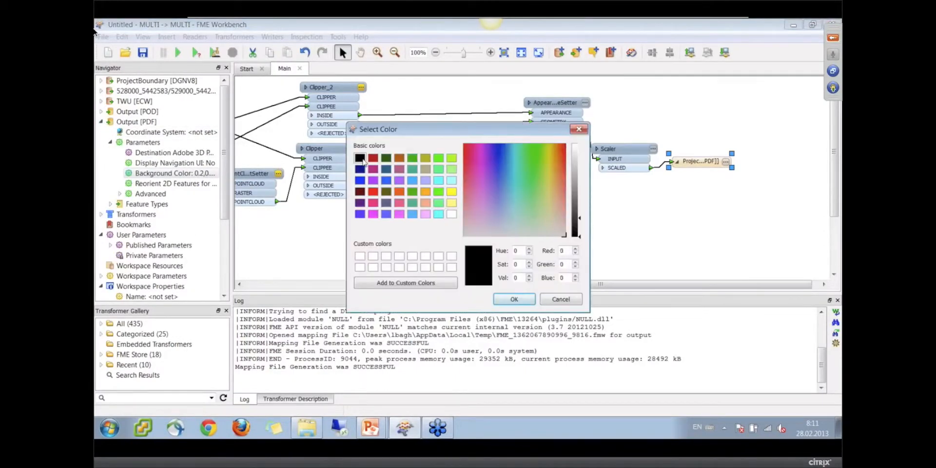
click(514, 299)
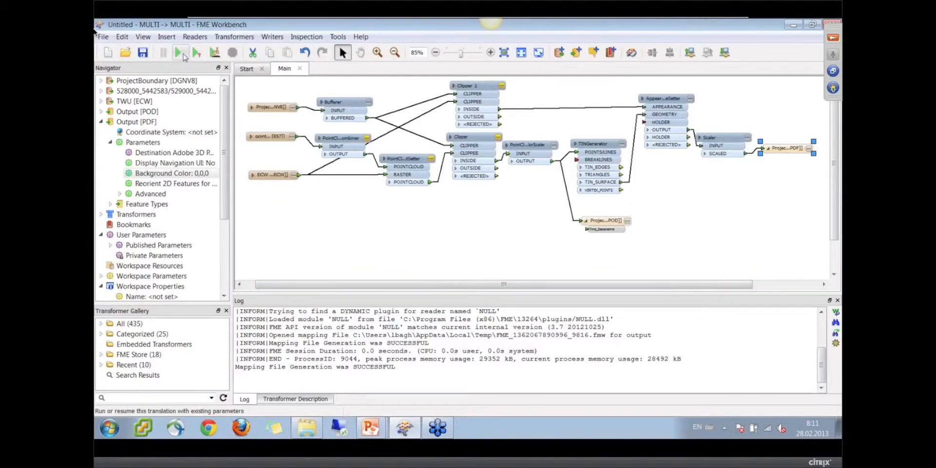
mouse_move(180, 52)
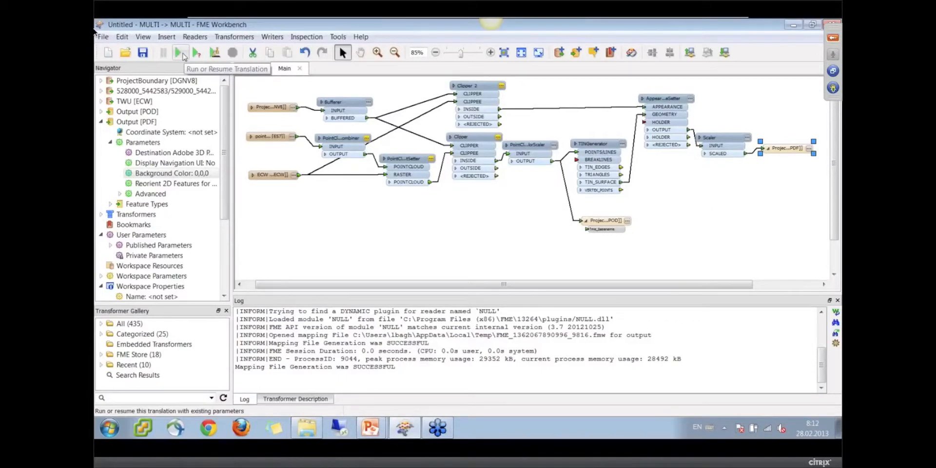
Run the workspace and read the log error that the output PDF cannot be opened for writing
click(181, 53)
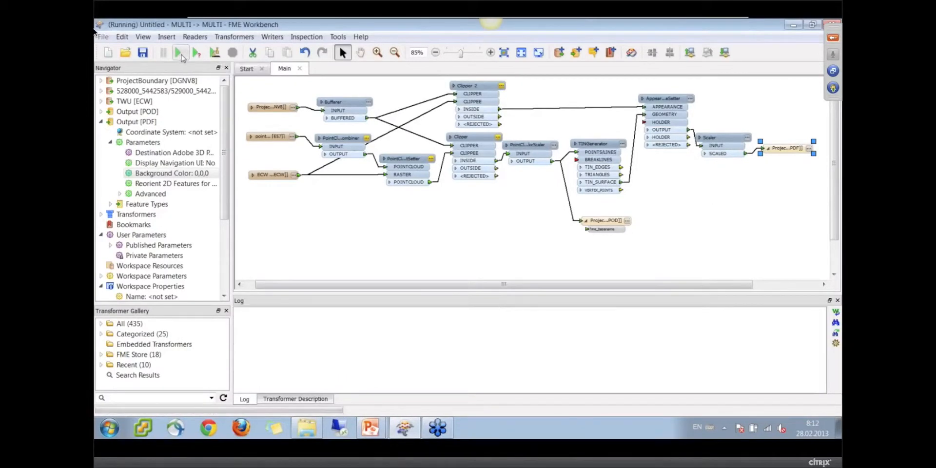
click(181, 52)
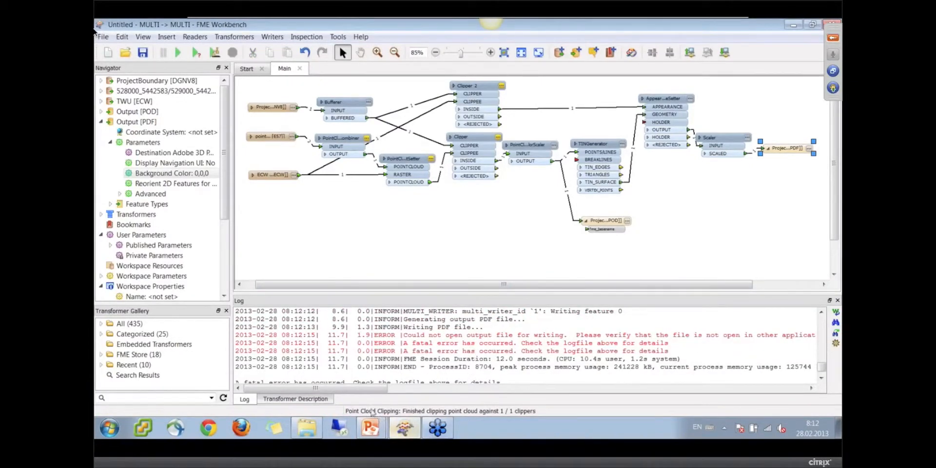
drag(316, 388, 412, 389)
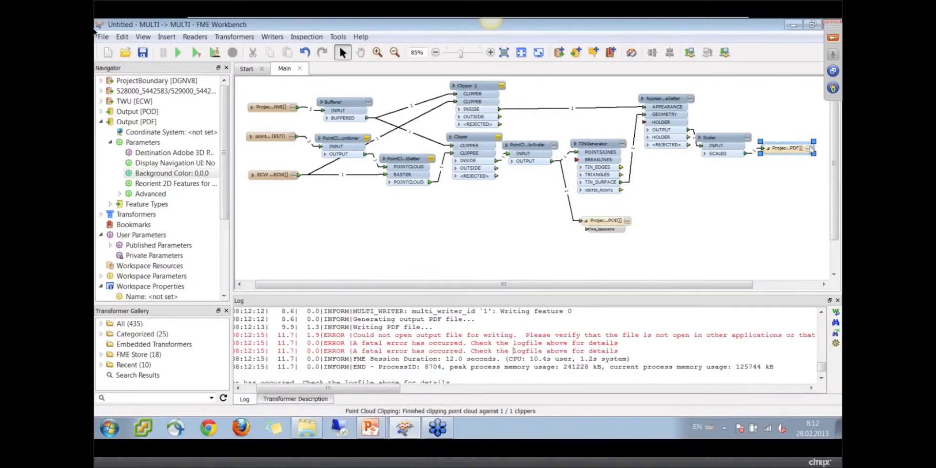
double_click(784, 148)
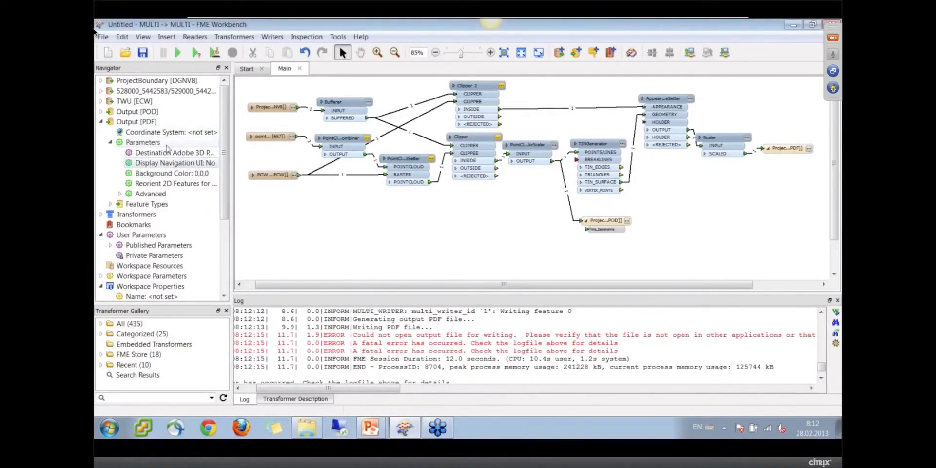
Inspect the destination 3D PDF file parameter and the output feature type properties
double_click(173, 152)
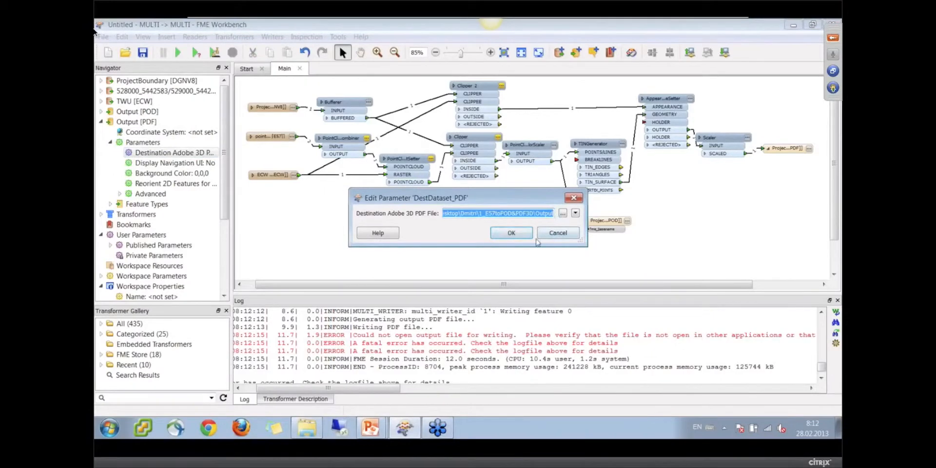
click(557, 232)
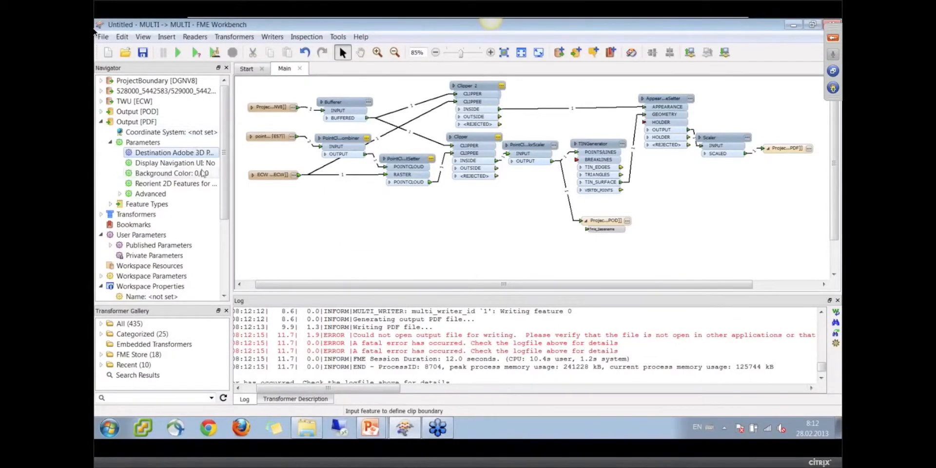
double_click(173, 152)
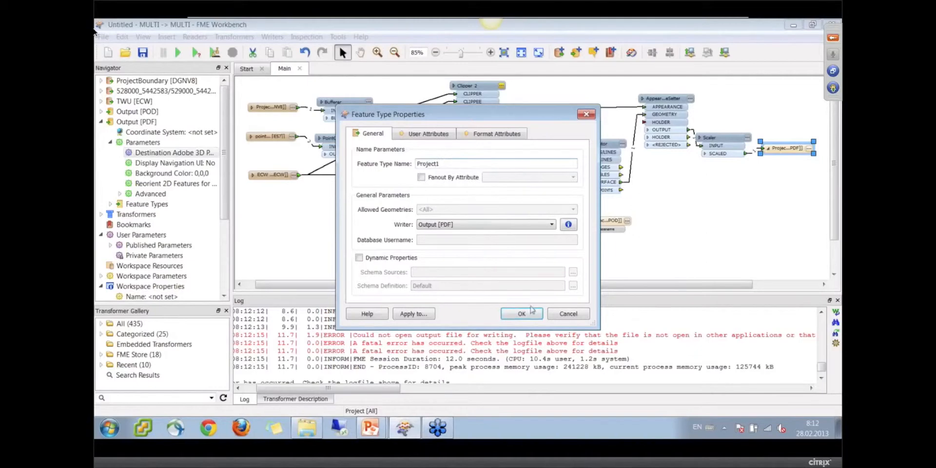
click(521, 313)
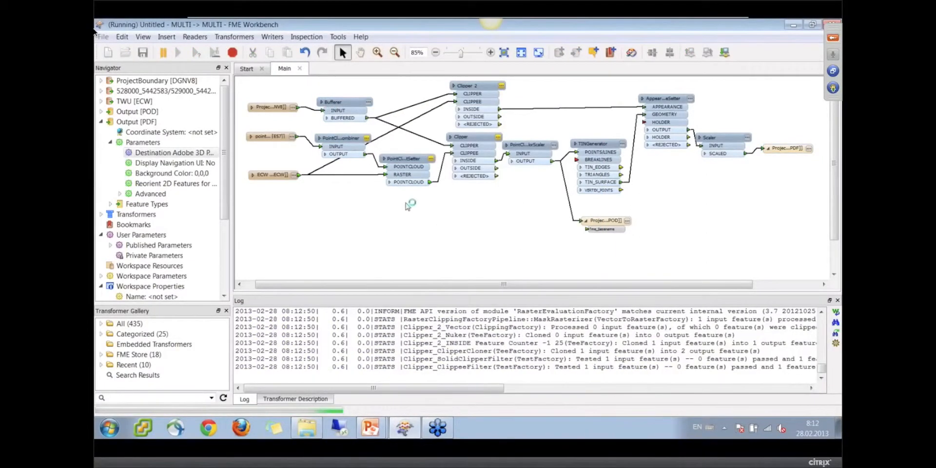
mouse_move(448, 253)
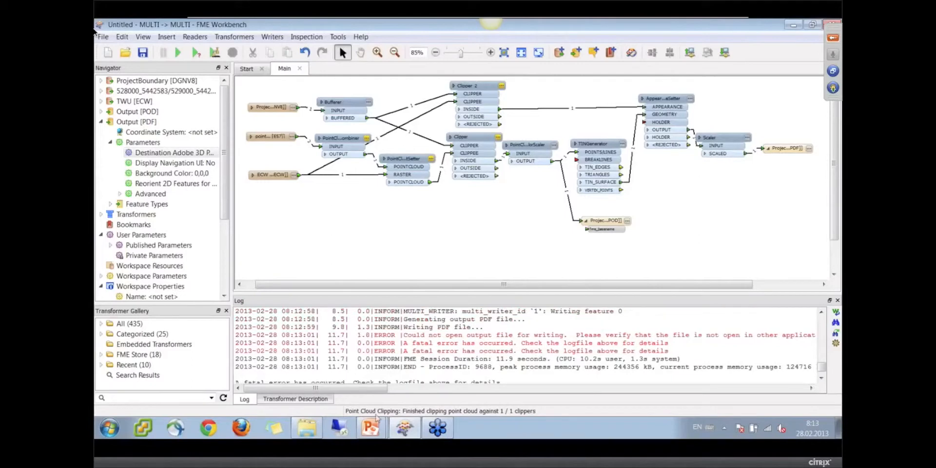
Check the 1_ES7toPOD&PDF3D folder and browse for a new destination 3D PDF file
click(305, 428)
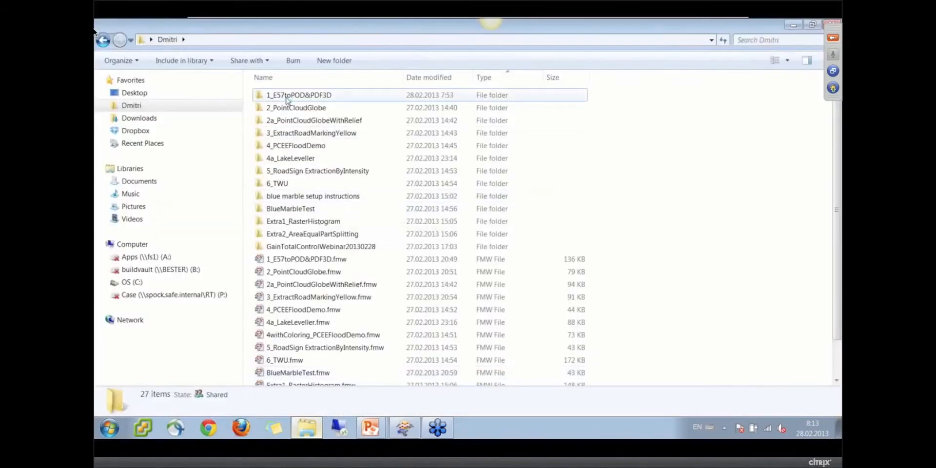
double_click(299, 95)
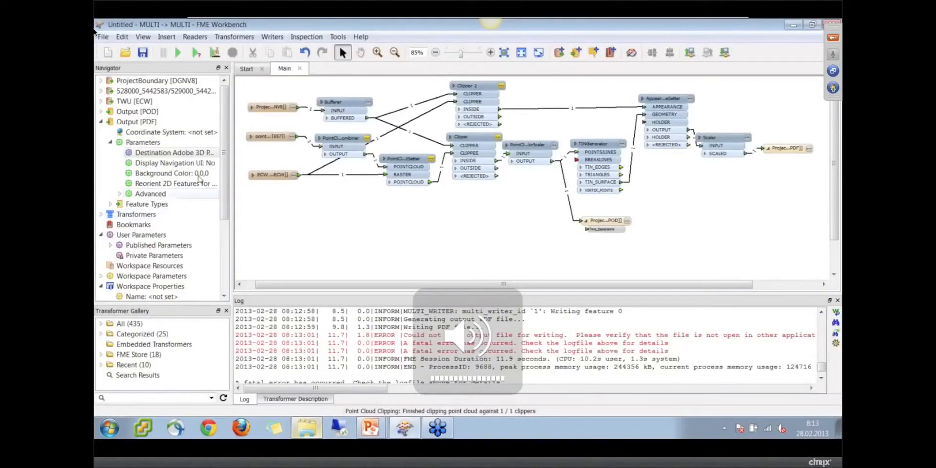
double_click(174, 152)
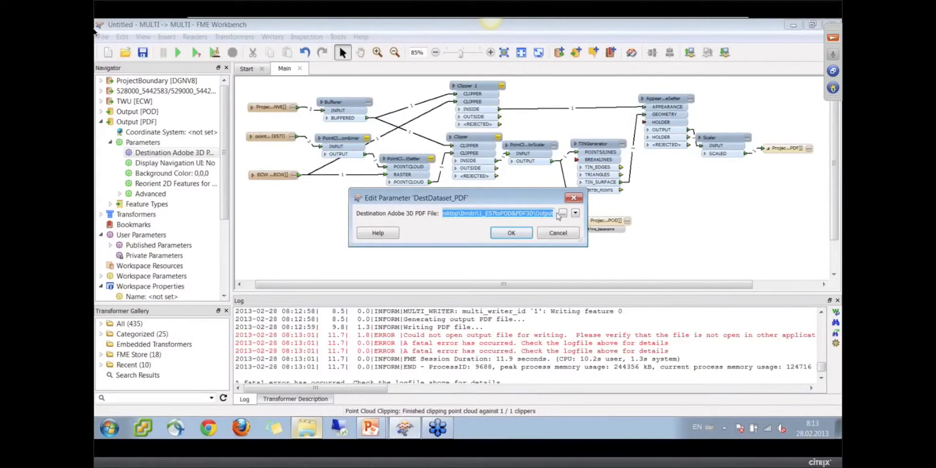
click(561, 213)
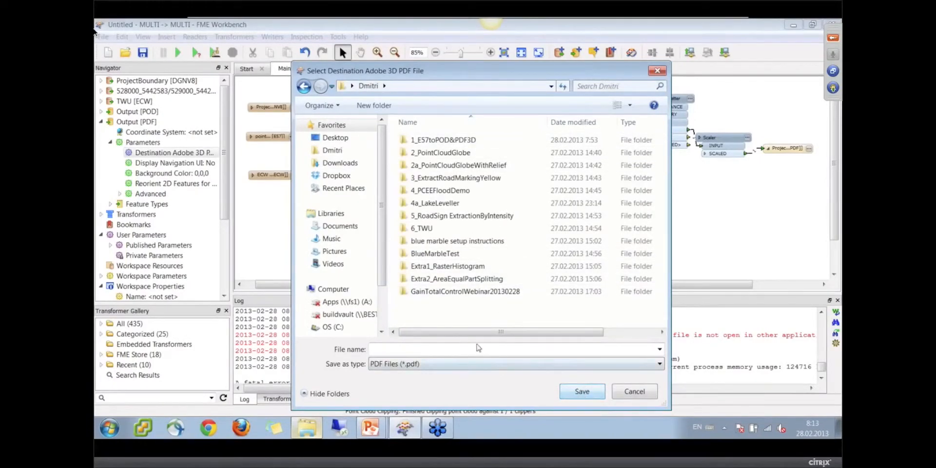
Set the destination to project.pdf and rerun the workspace successfully
text(proje)
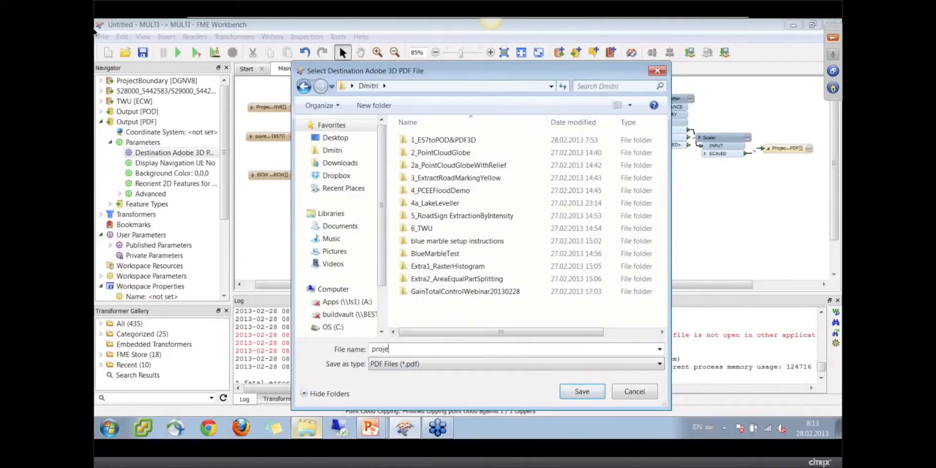
click(581, 391)
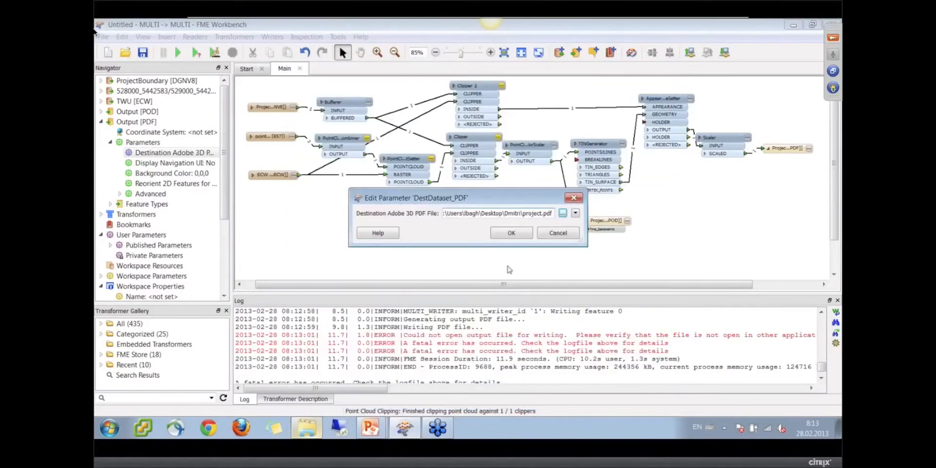
click(510, 232)
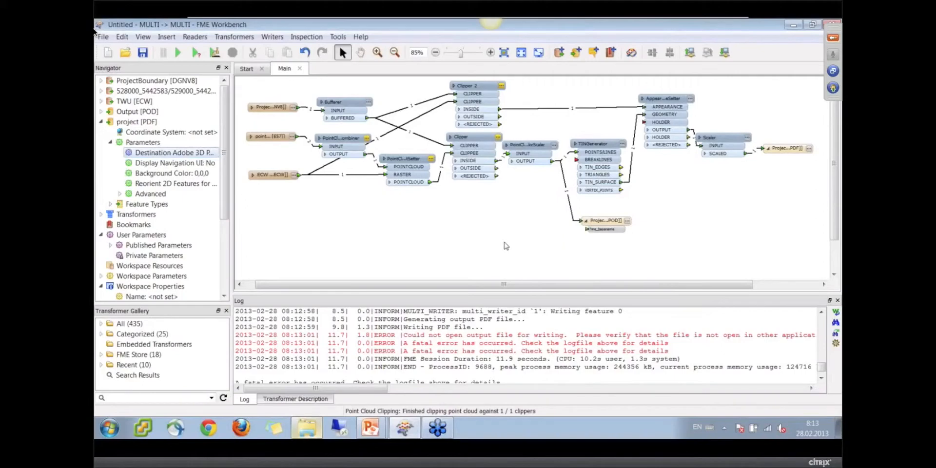
click(177, 53)
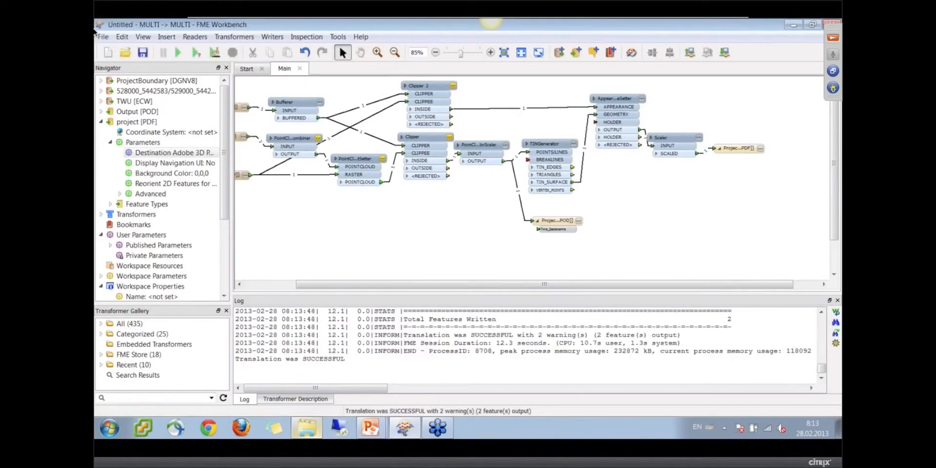
Open project.pdf in Adobe Reader and orbit the textured 3D terrain to side and oblique views
click(306, 428)
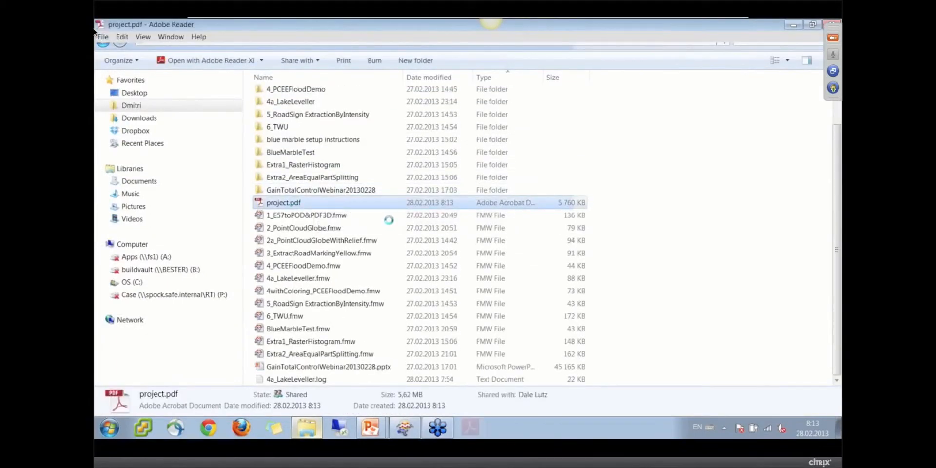
double_click(282, 203)
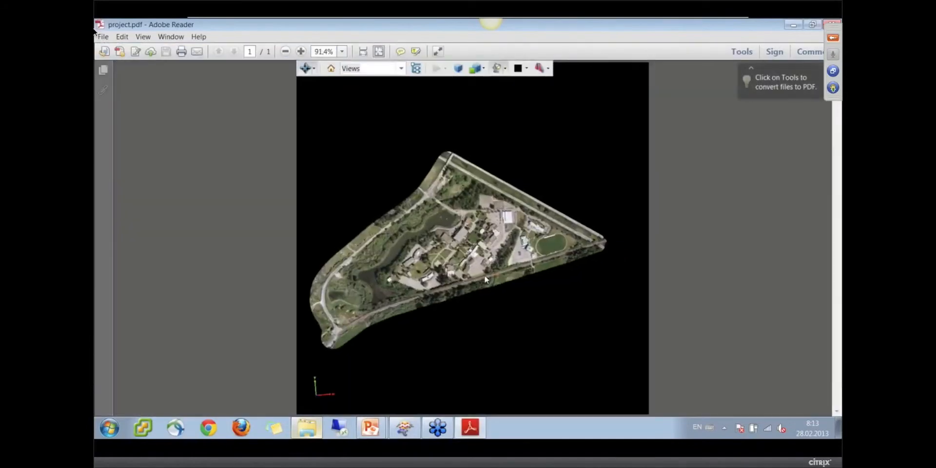
drag(484, 281, 475, 298)
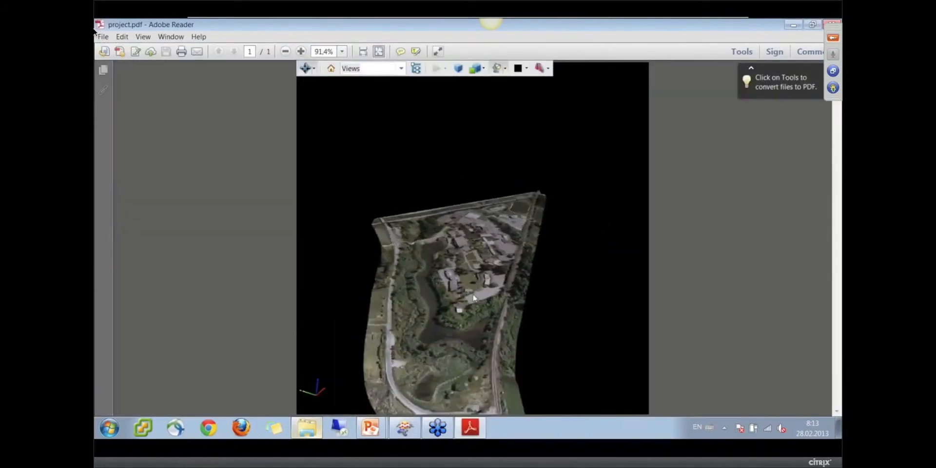
drag(474, 298, 358, 228)
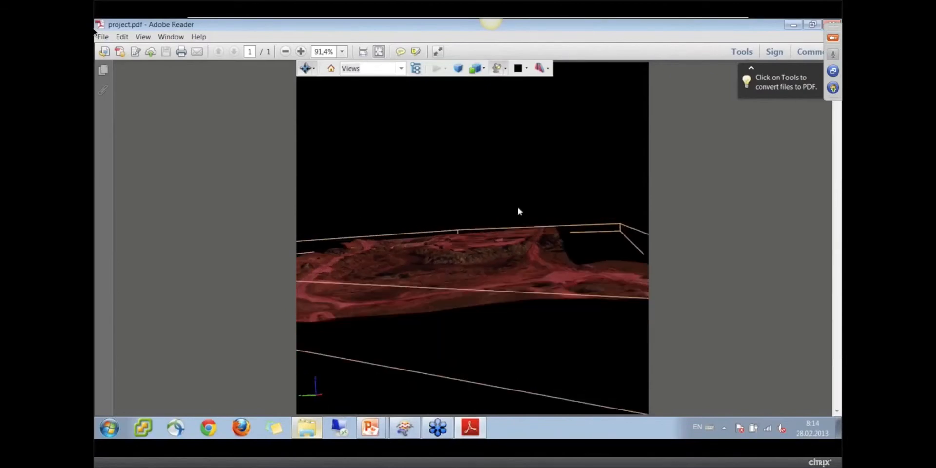
drag(518, 212, 419, 287)
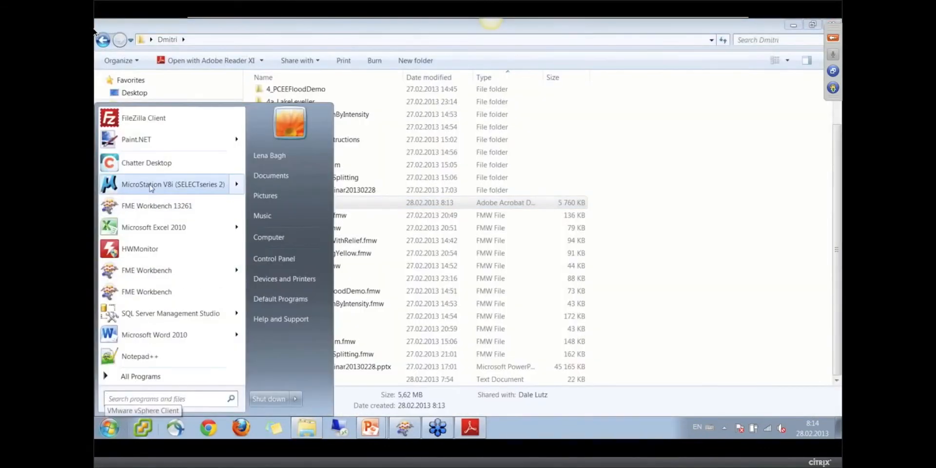
Launch MicroStation V8i, open ProjectBoundary.dgn and zoom out to the whole point cloud
click(173, 184)
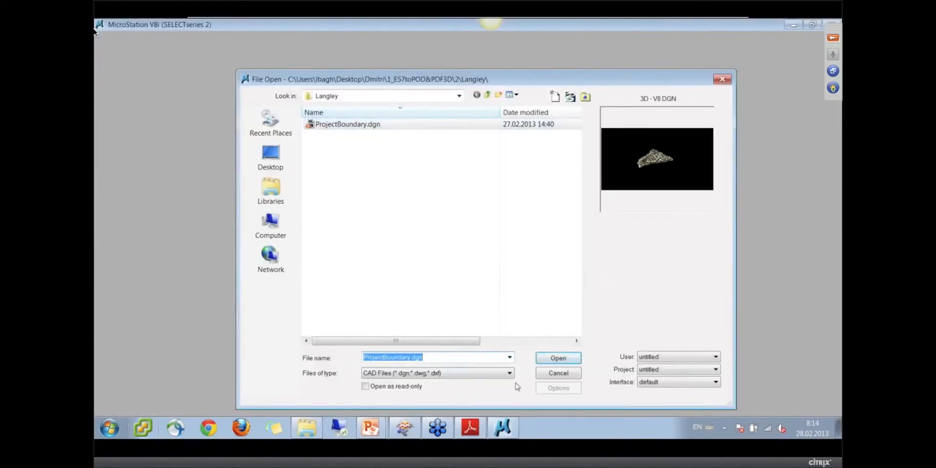
click(557, 358)
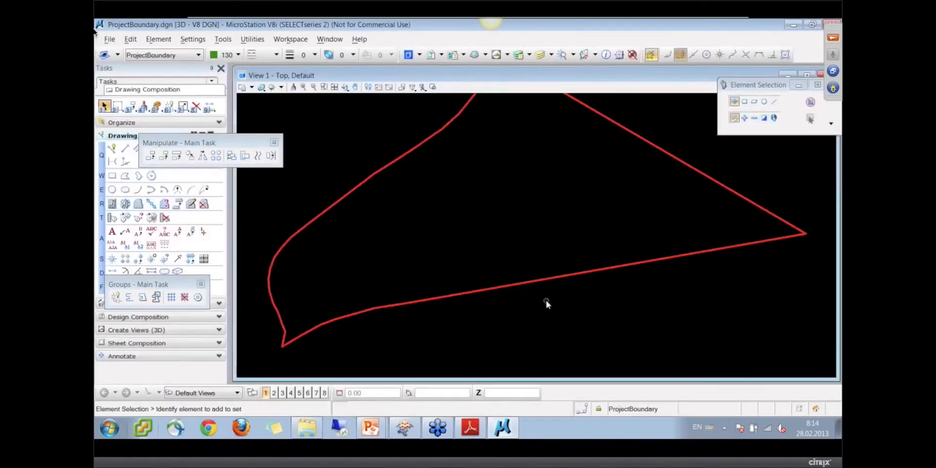
click(314, 87)
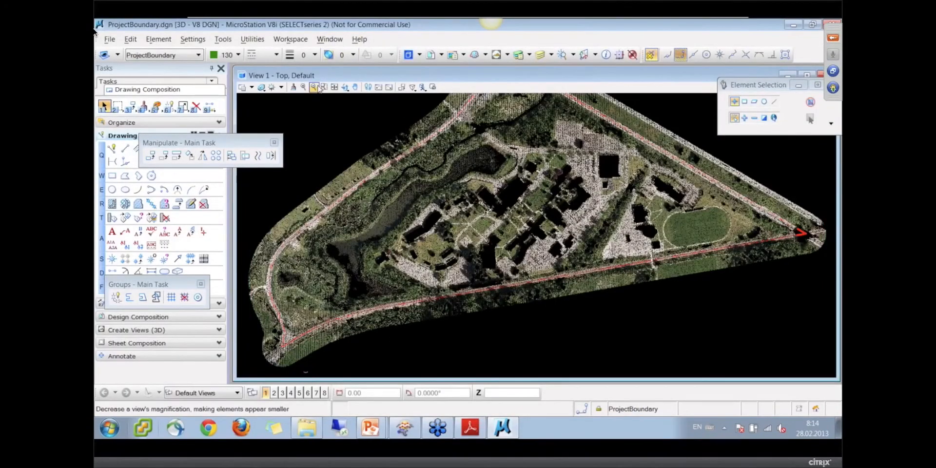
click(344, 87)
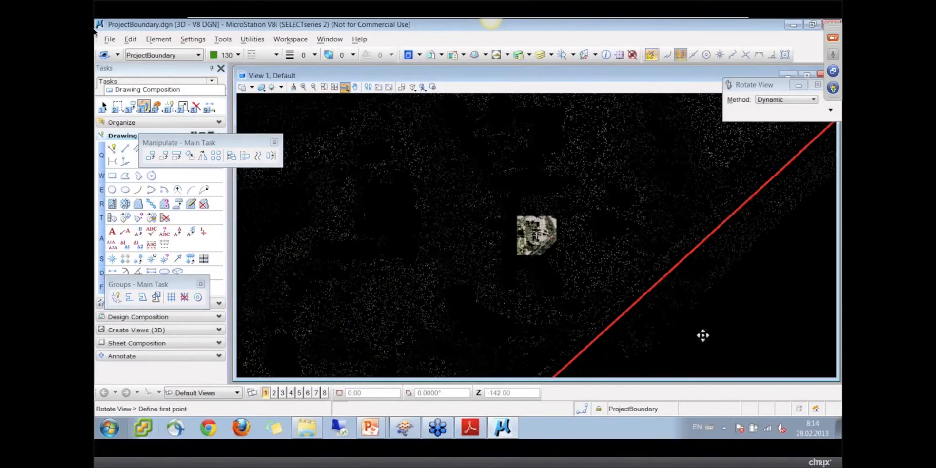
Rotate the view to orbit the colorized point cloud inside the red boundary
drag(703, 334, 525, 256)
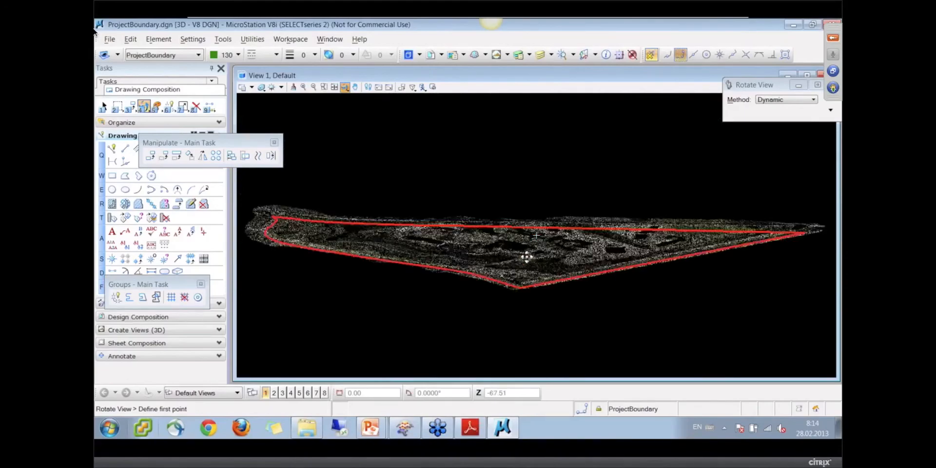
drag(525, 256, 505, 174)
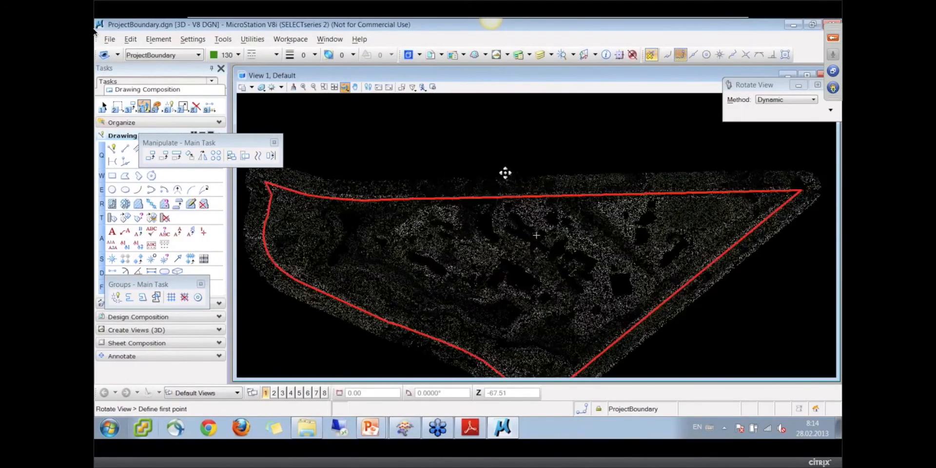
drag(505, 173, 463, 182)
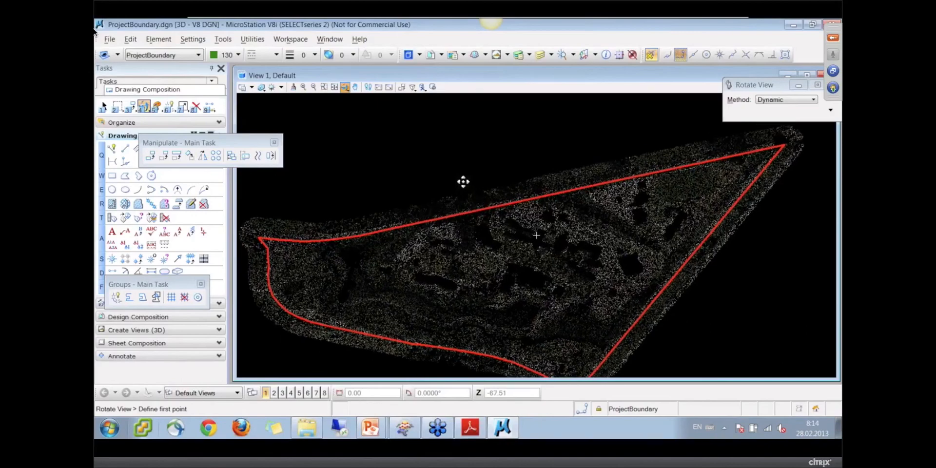
drag(463, 182, 464, 175)
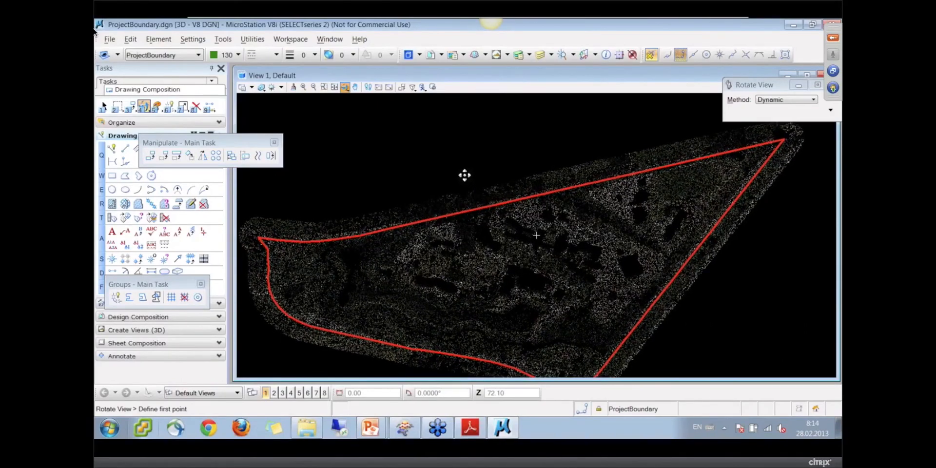